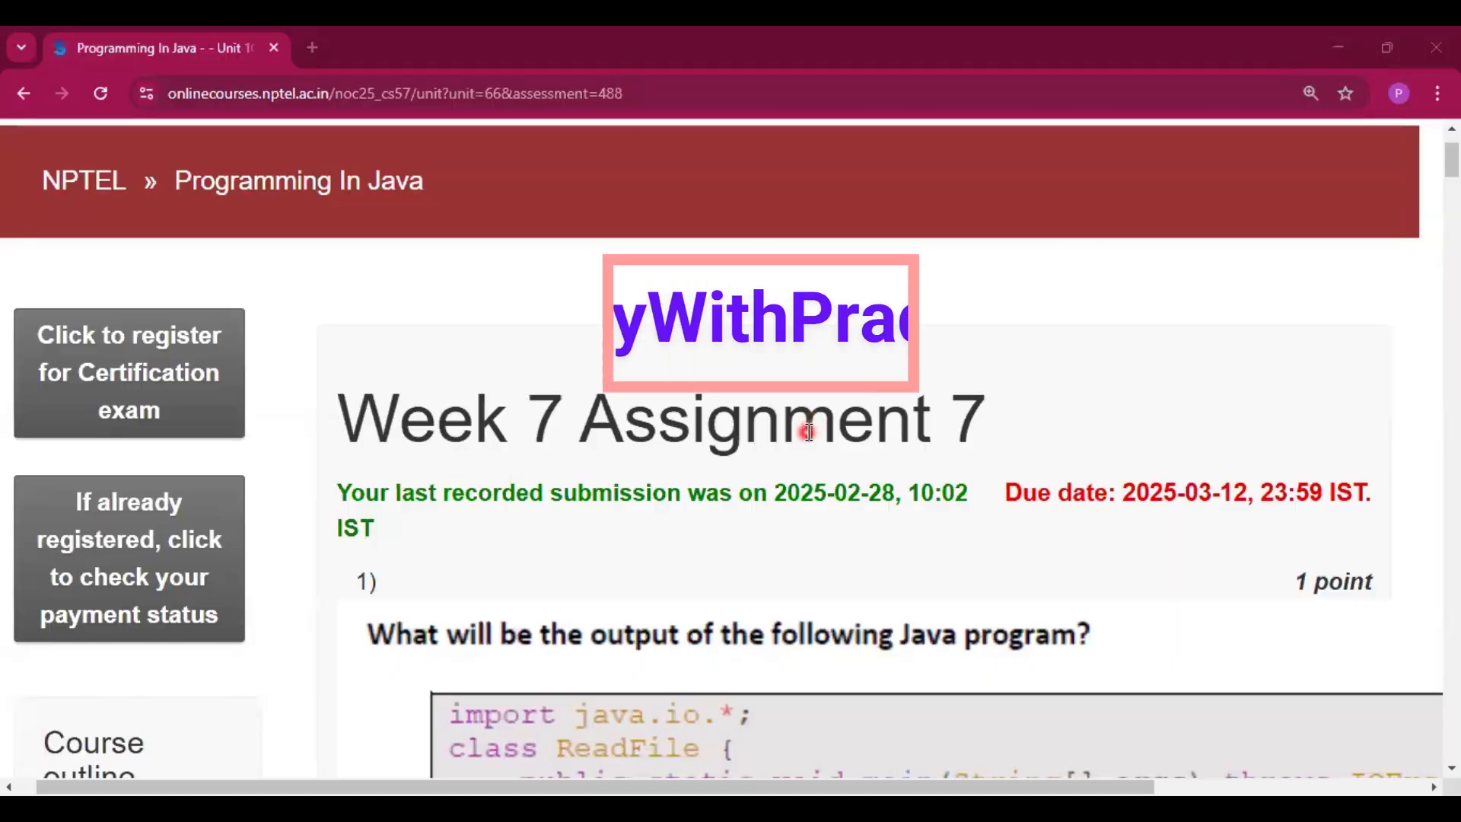
# Mark option b, the file's first line printed, as question 1's answer
pyautogui.doubleClick(454, 417)
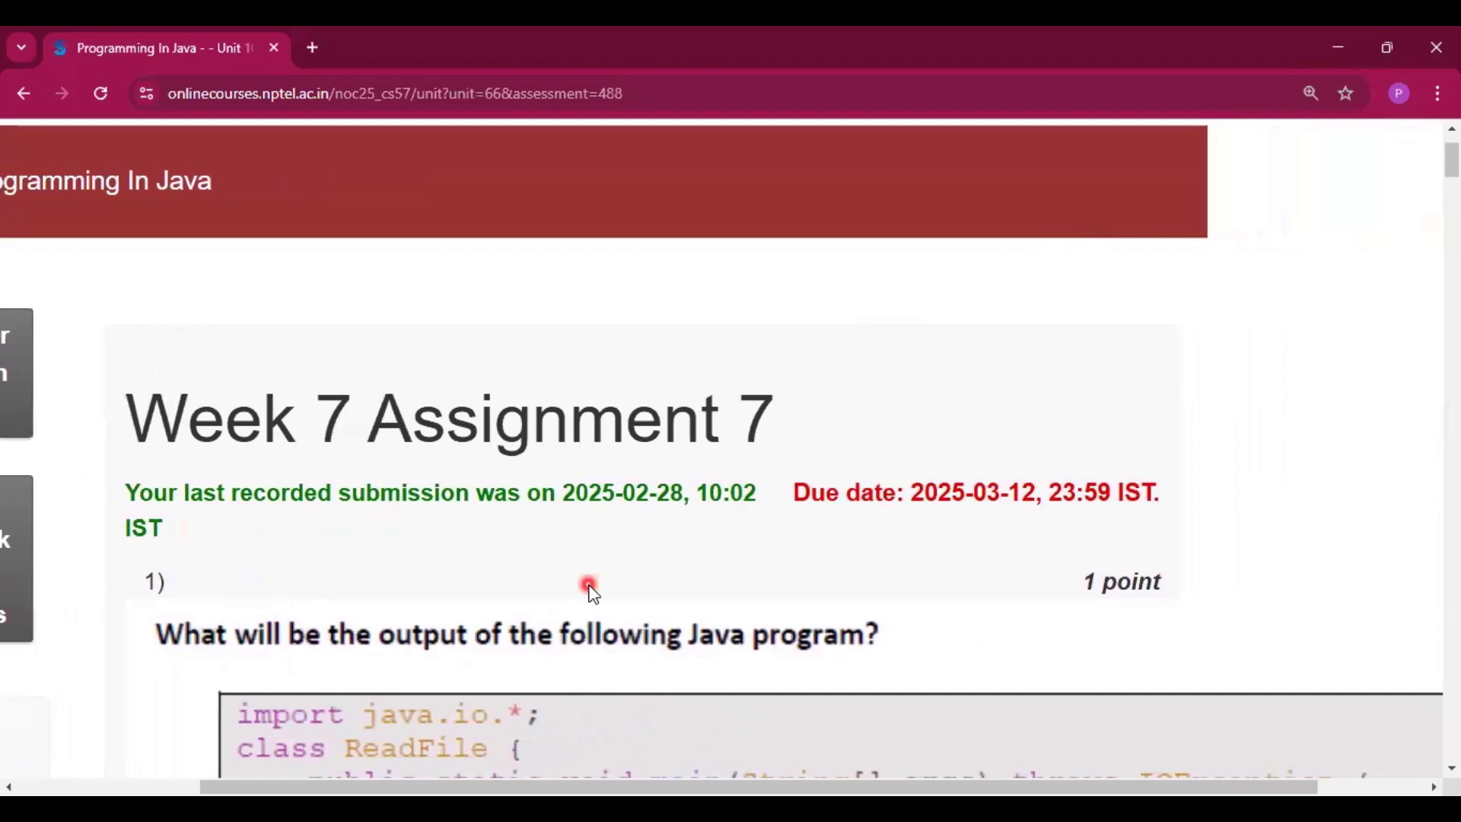
pyautogui.scroll(-3)
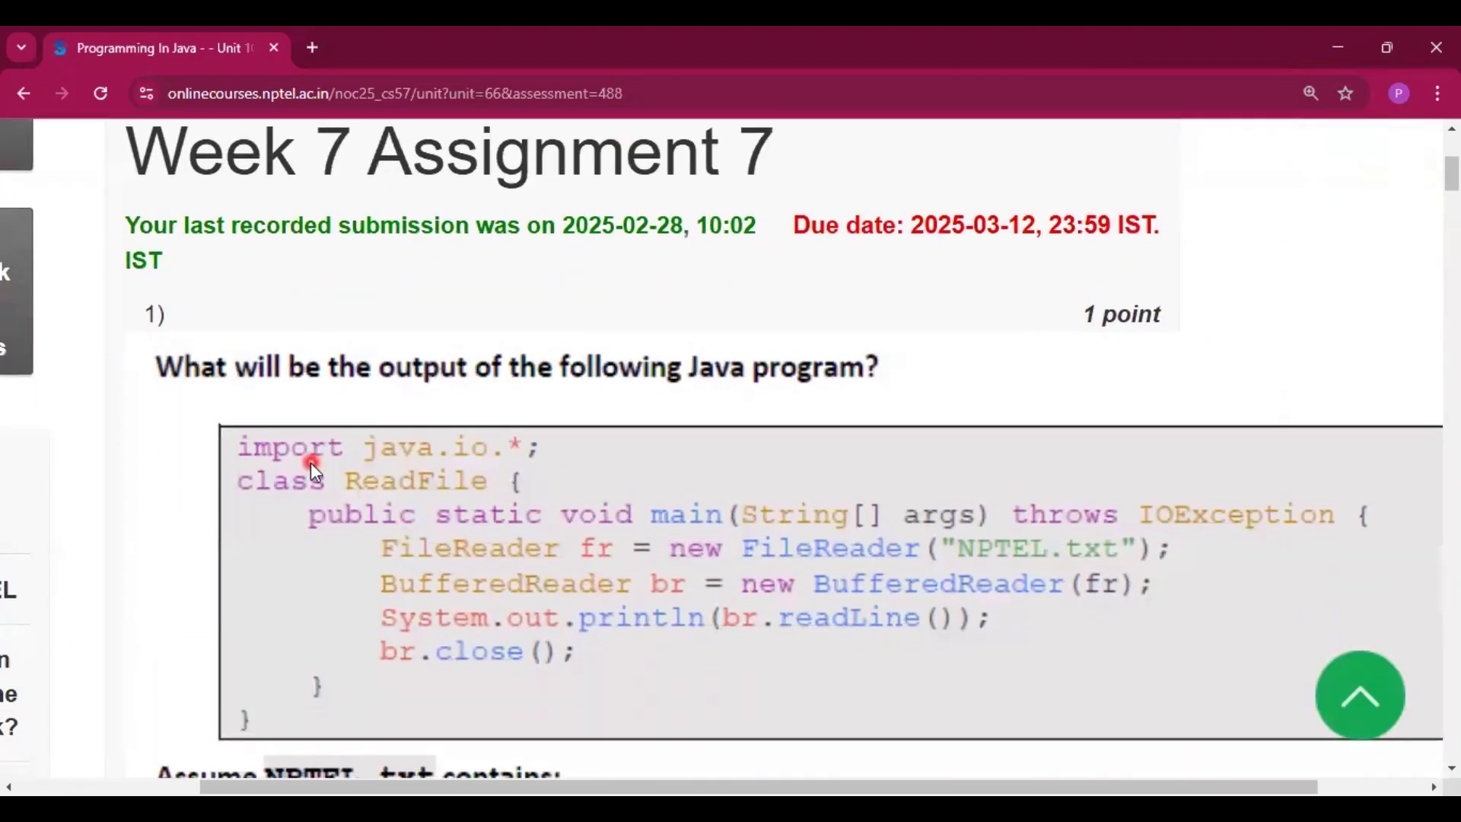
pyautogui.scroll(-3)
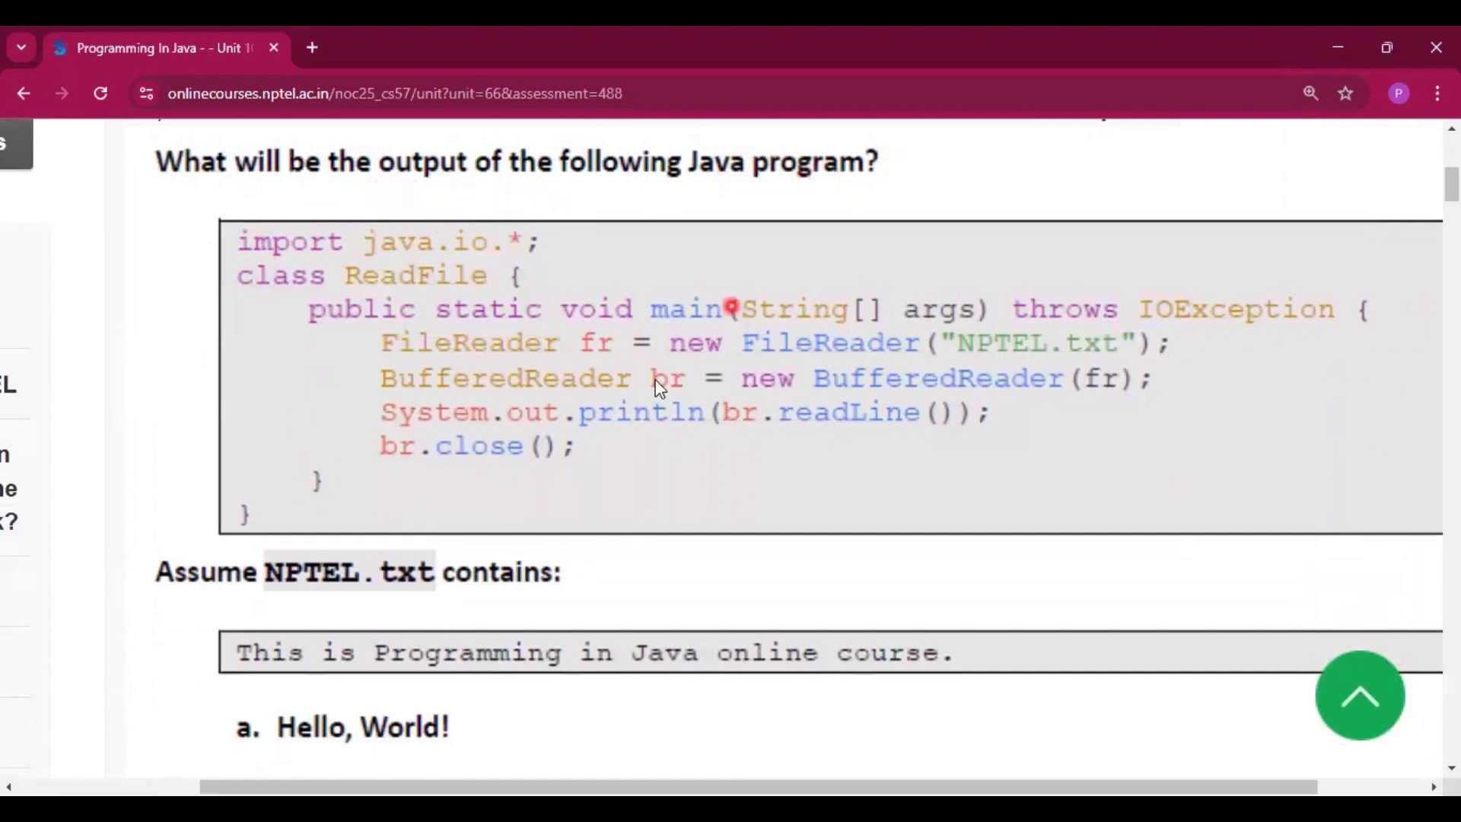
pyautogui.scroll(-3)
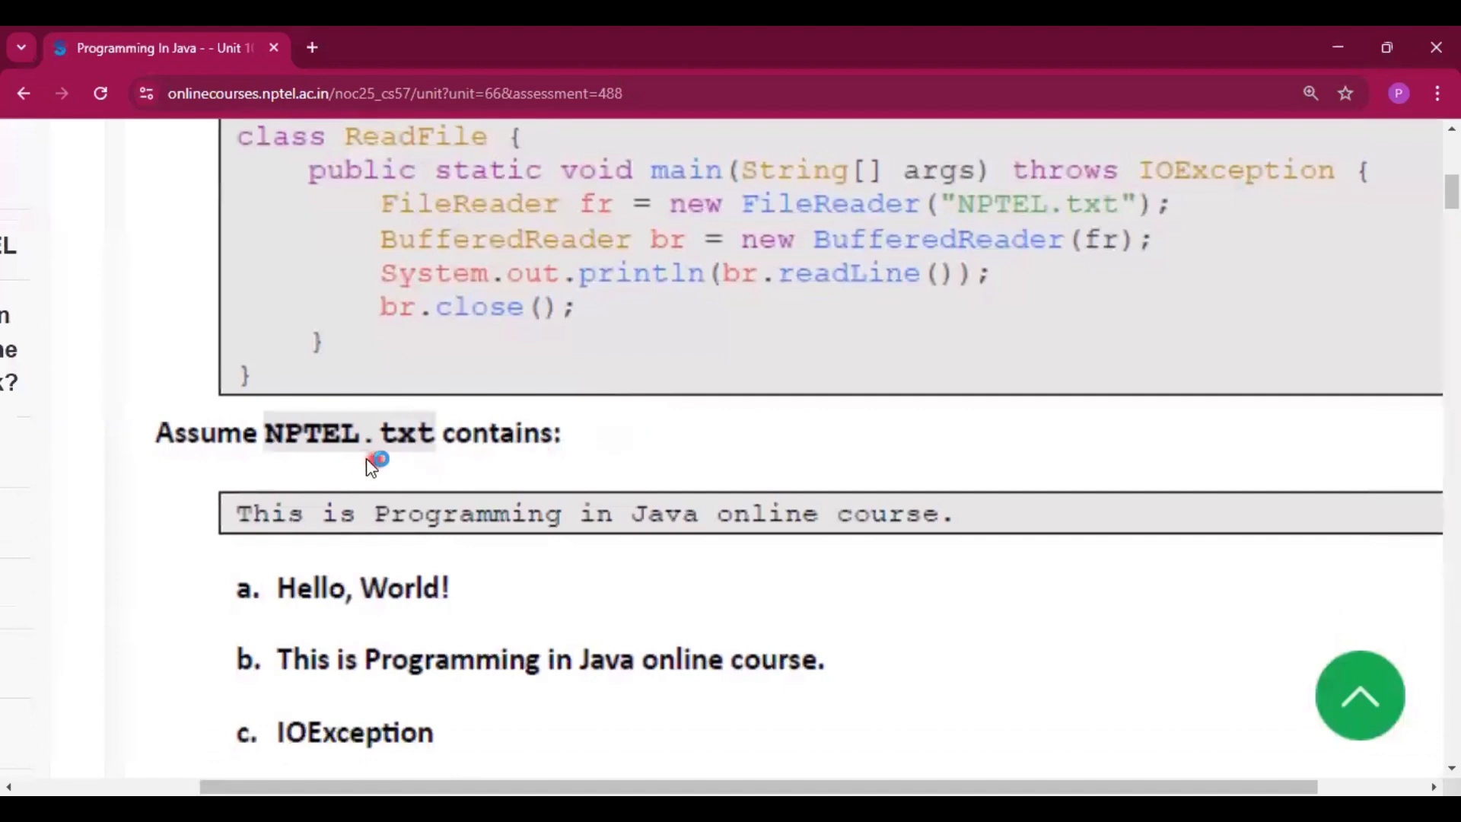
pyautogui.scroll(-3)
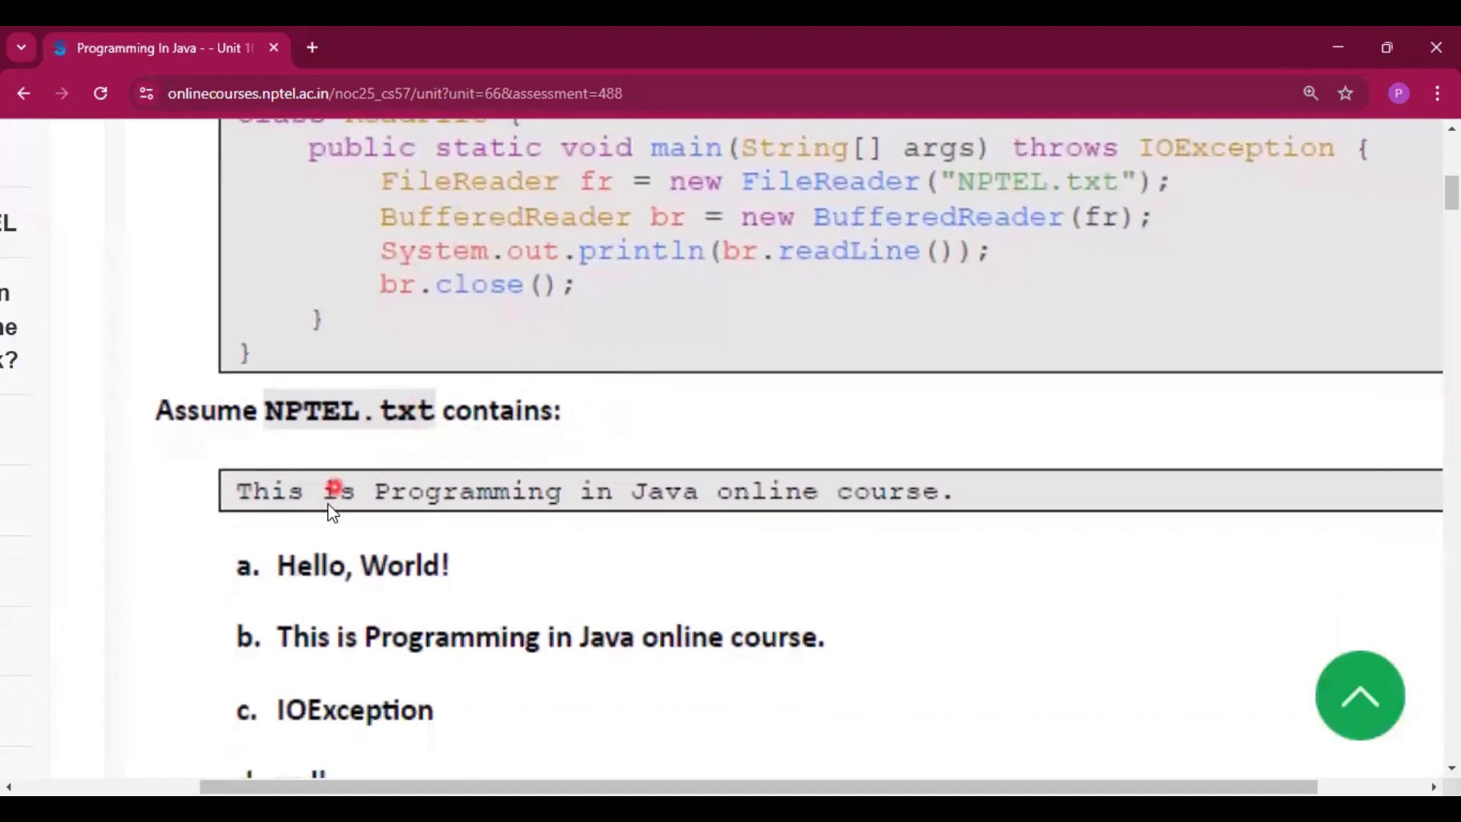
pyautogui.scroll(-3)
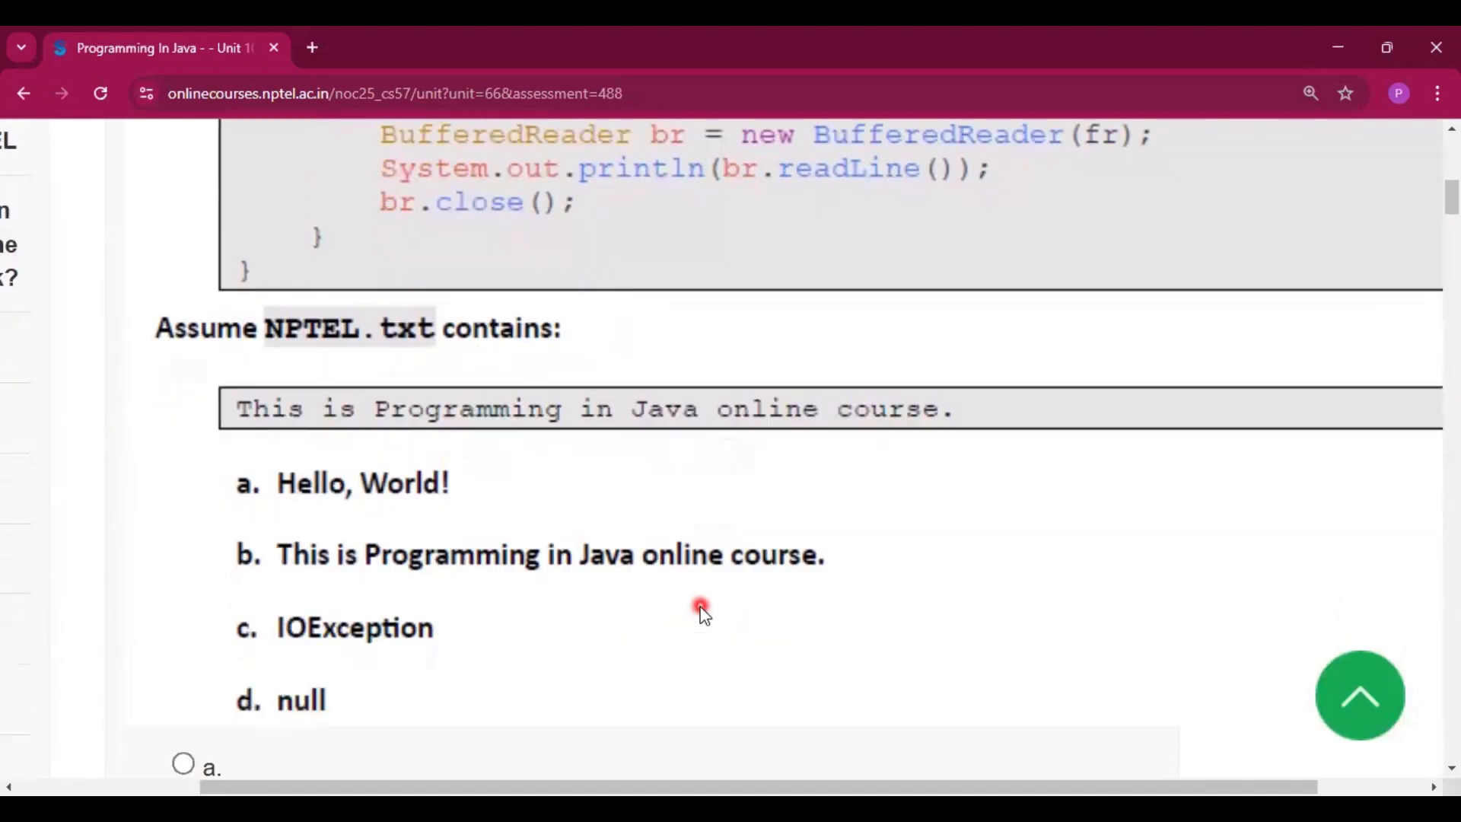
pyautogui.click(183, 627)
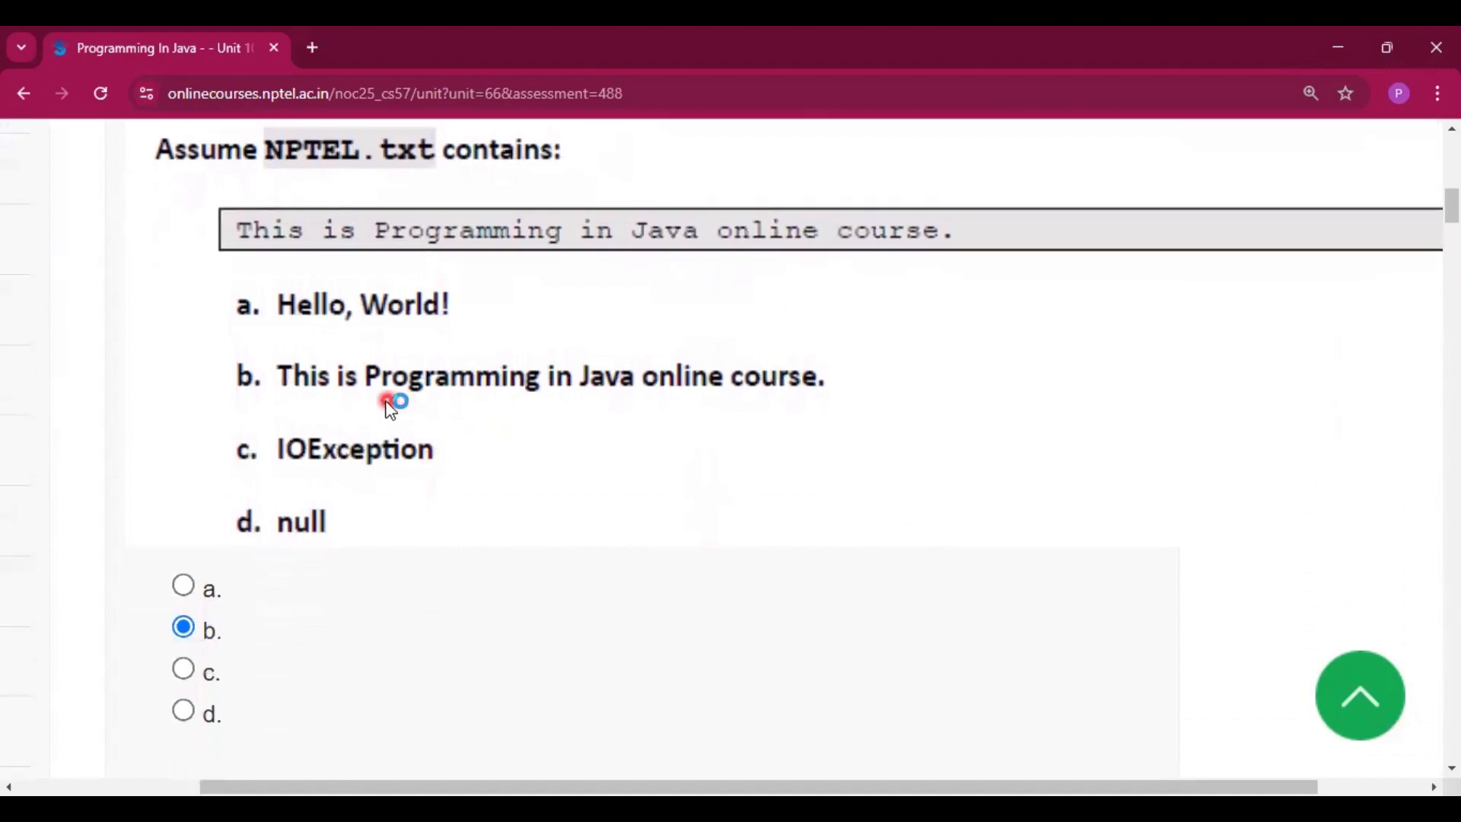
pyautogui.scroll(-3)
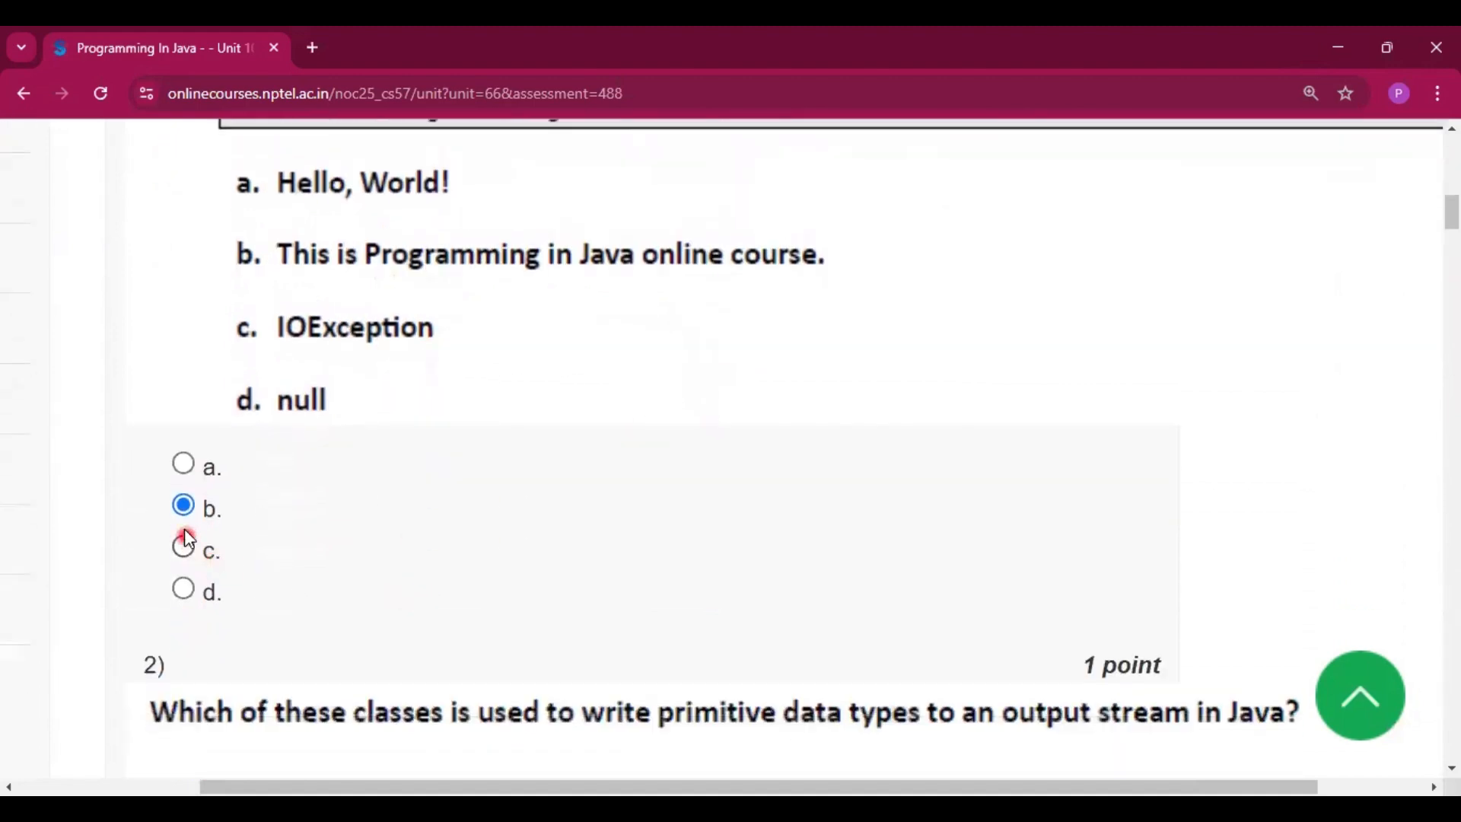
pyautogui.scroll(-3)
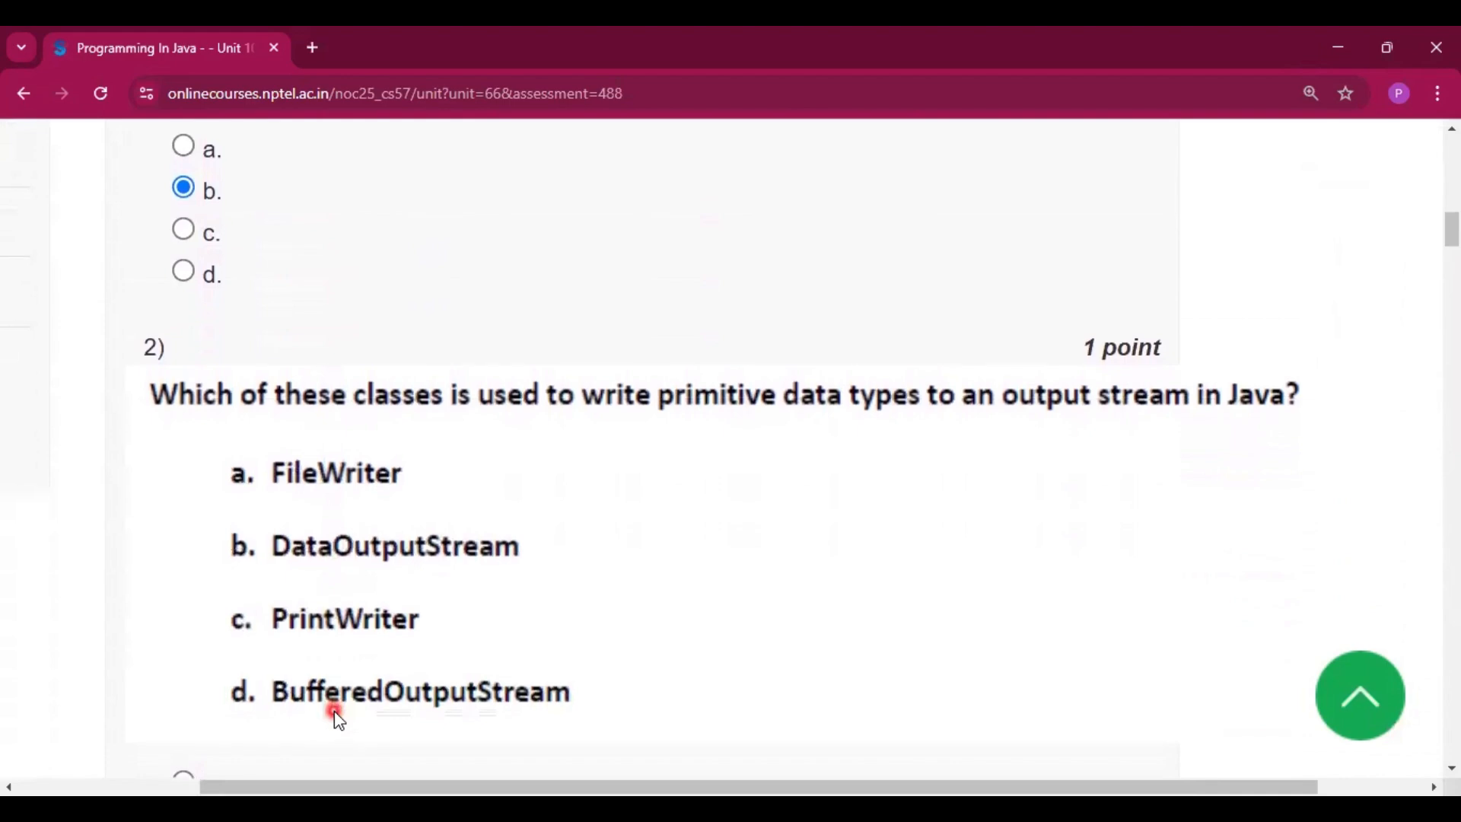
pyautogui.moveTo(548, 417)
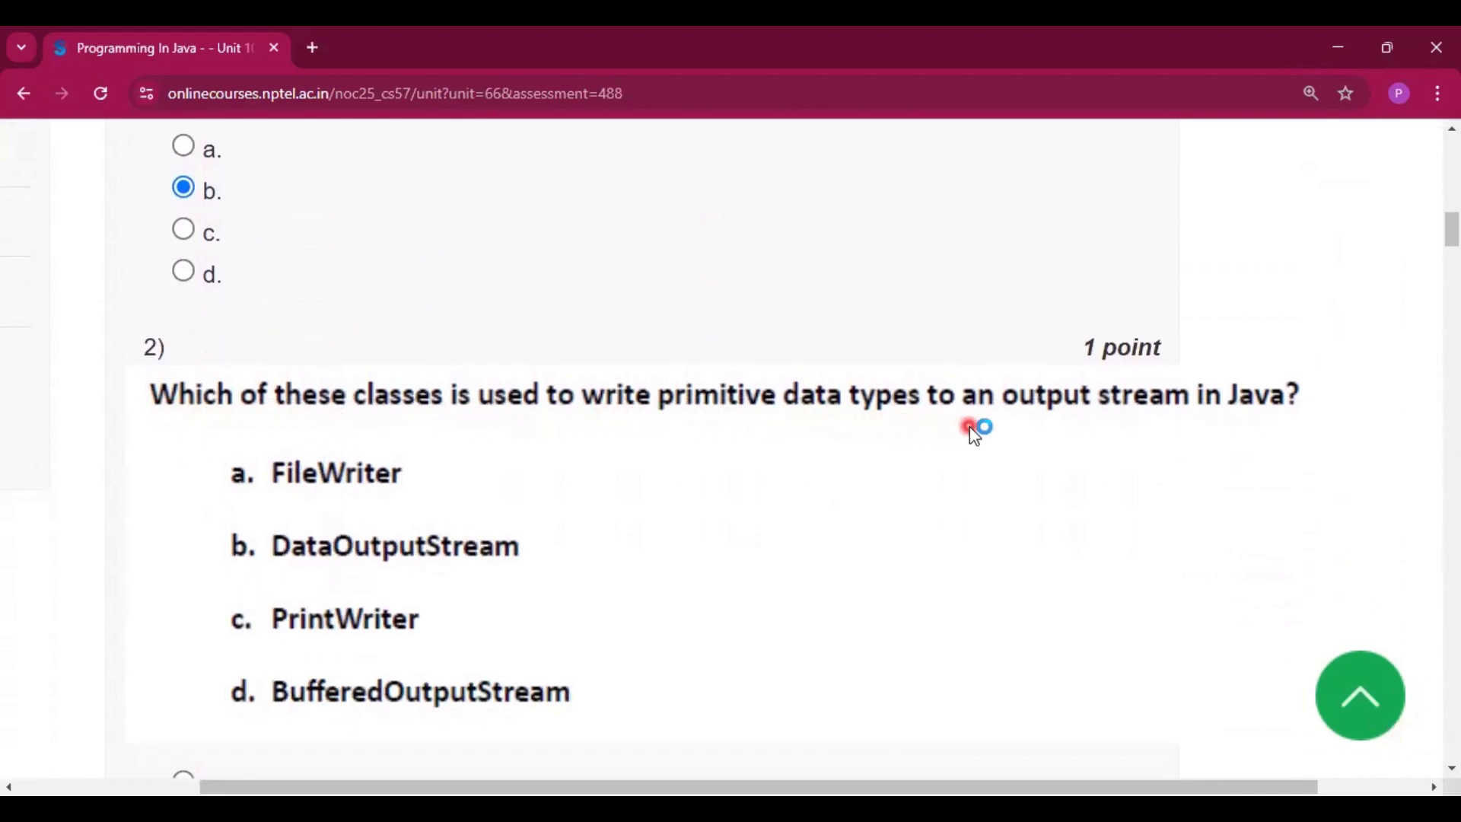
# Scroll past question 2, leaving option b, DataOutputStream, as its answer
pyautogui.scroll(-3)
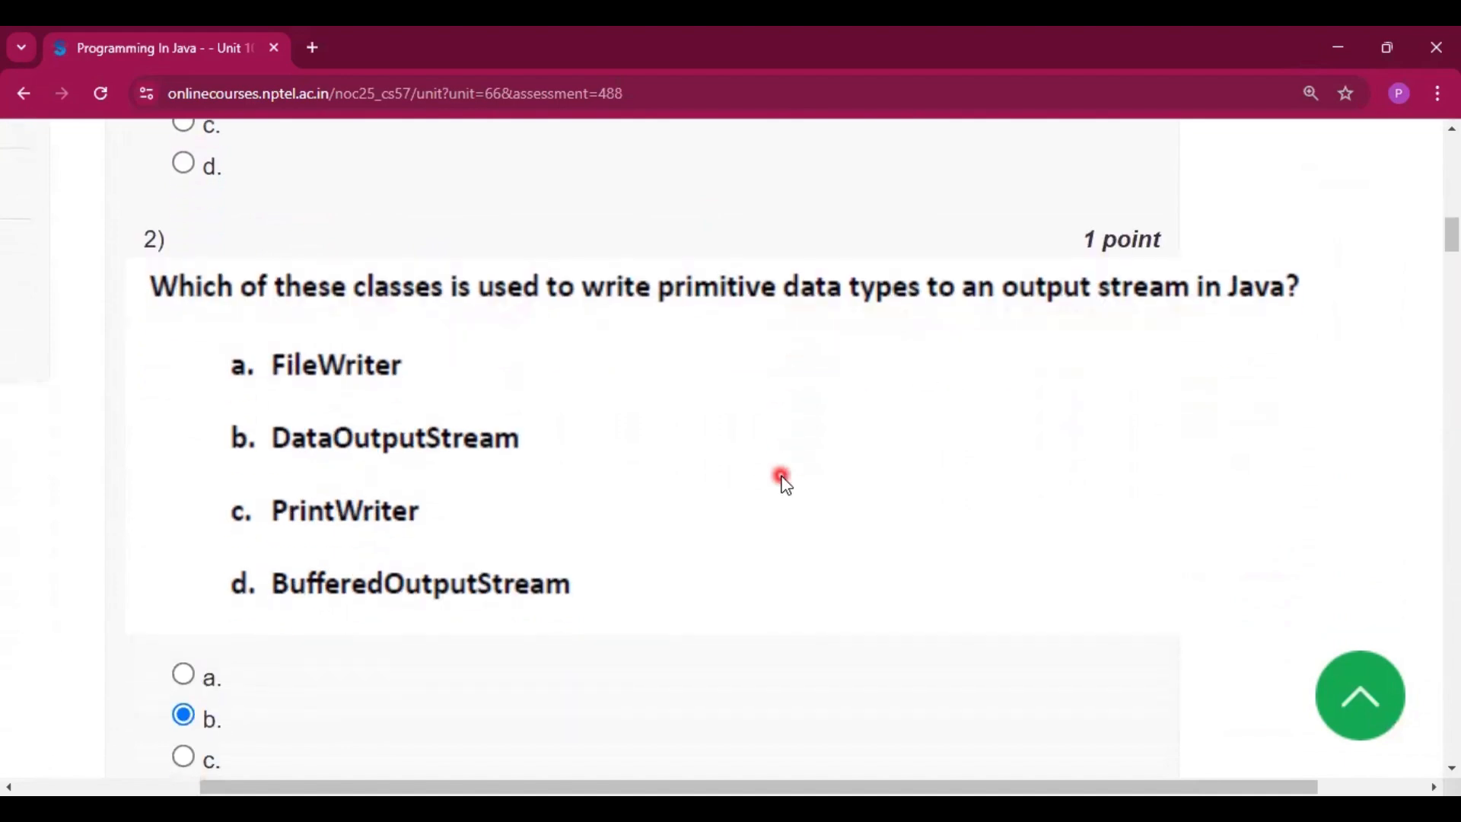
pyautogui.scroll(-3)
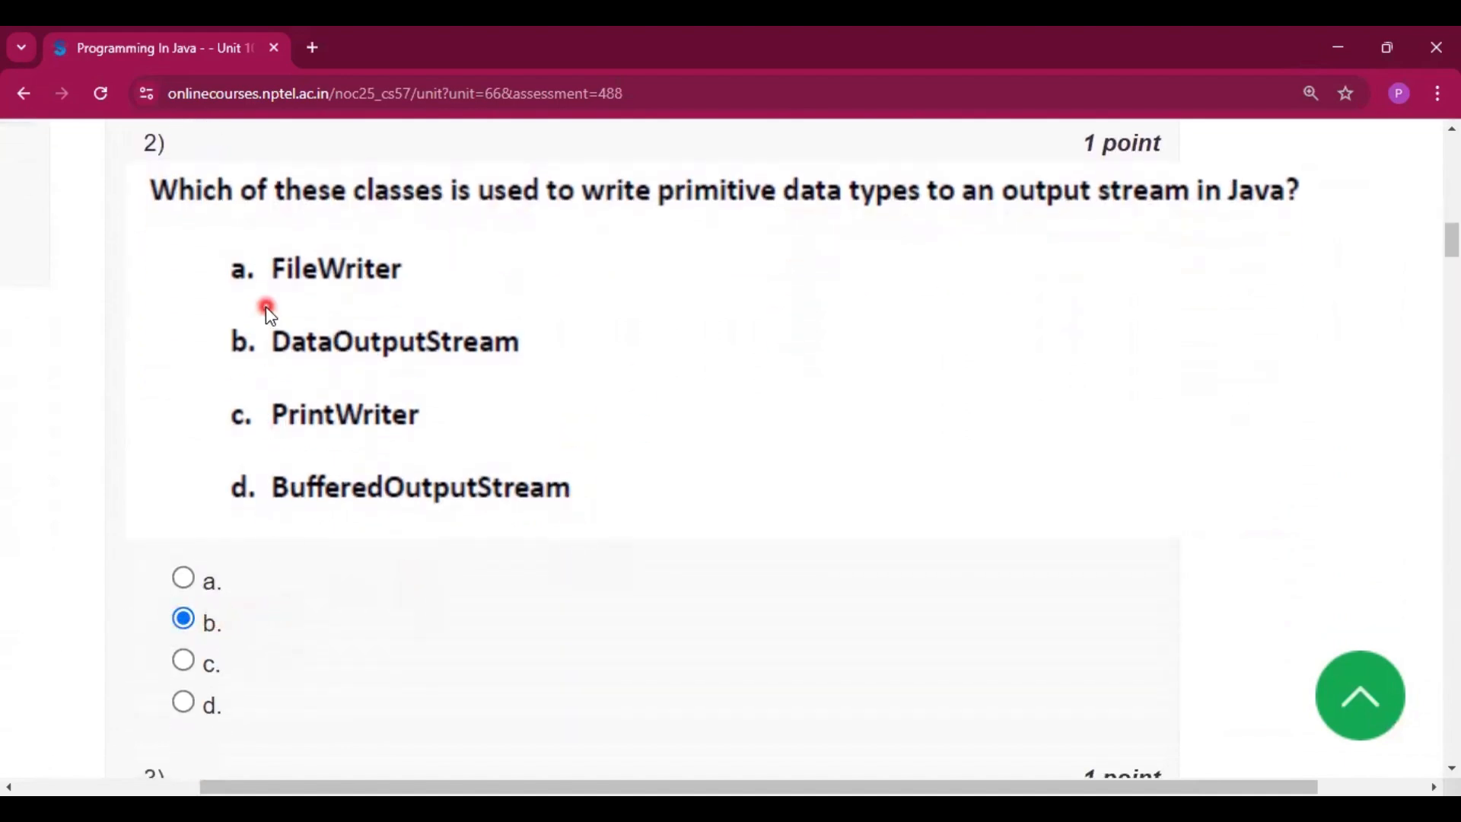
pyautogui.scroll(-3)
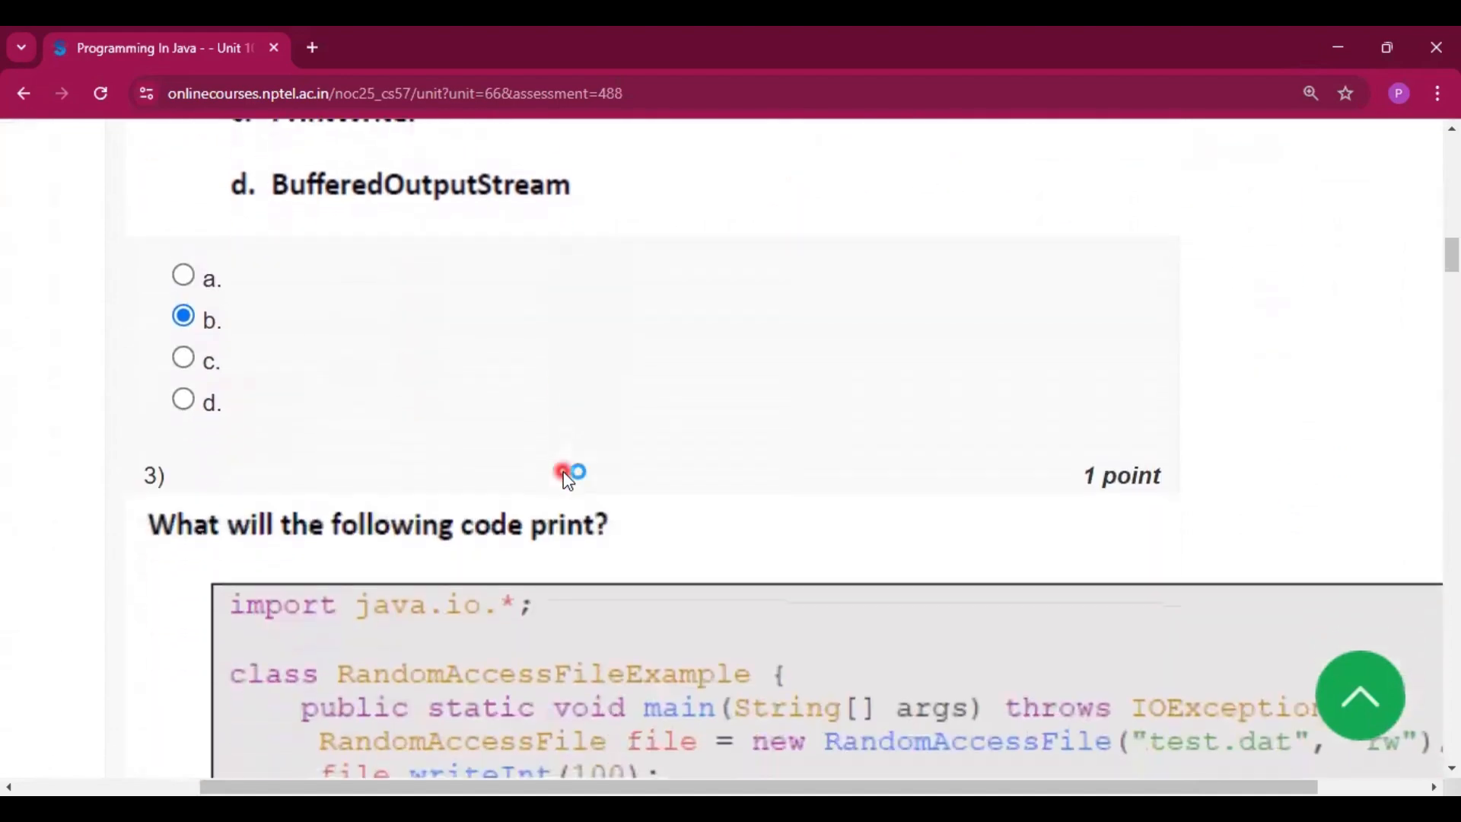
pyautogui.scroll(-3)
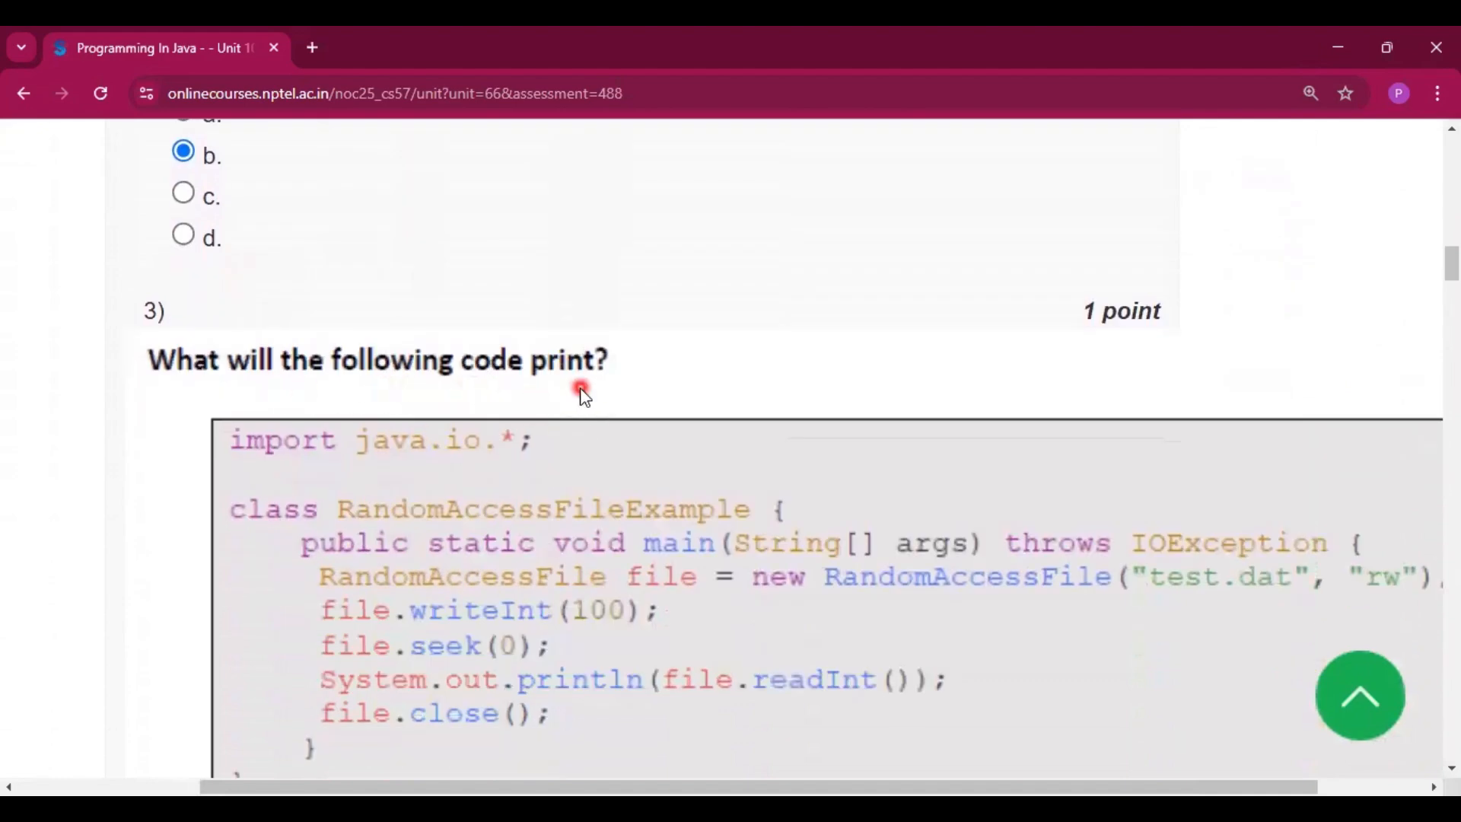
# Mark option d, 100, as the answer to question 3's RandomAccessFile code
pyautogui.scroll(-3)
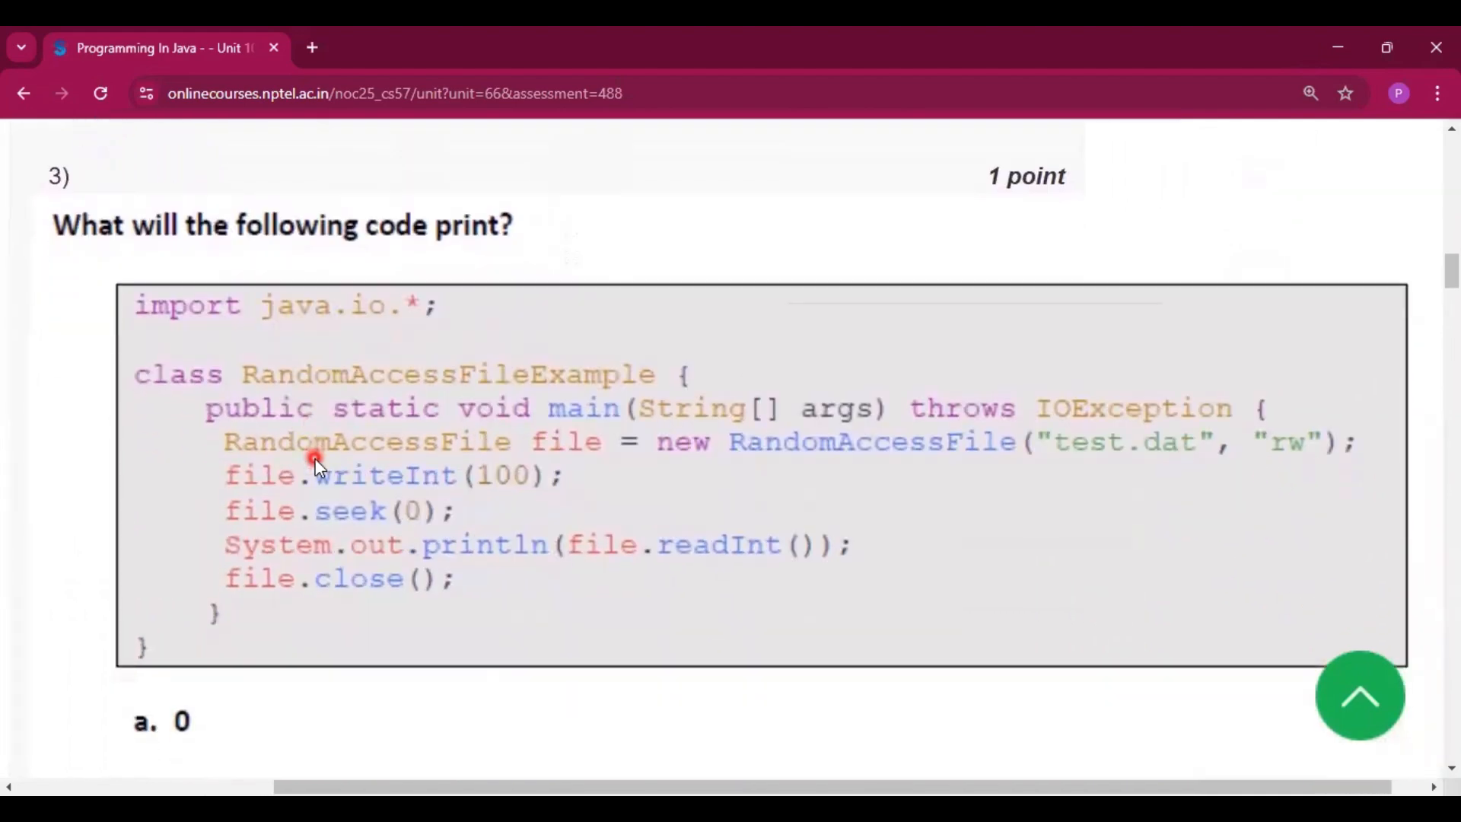
pyautogui.scroll(-3)
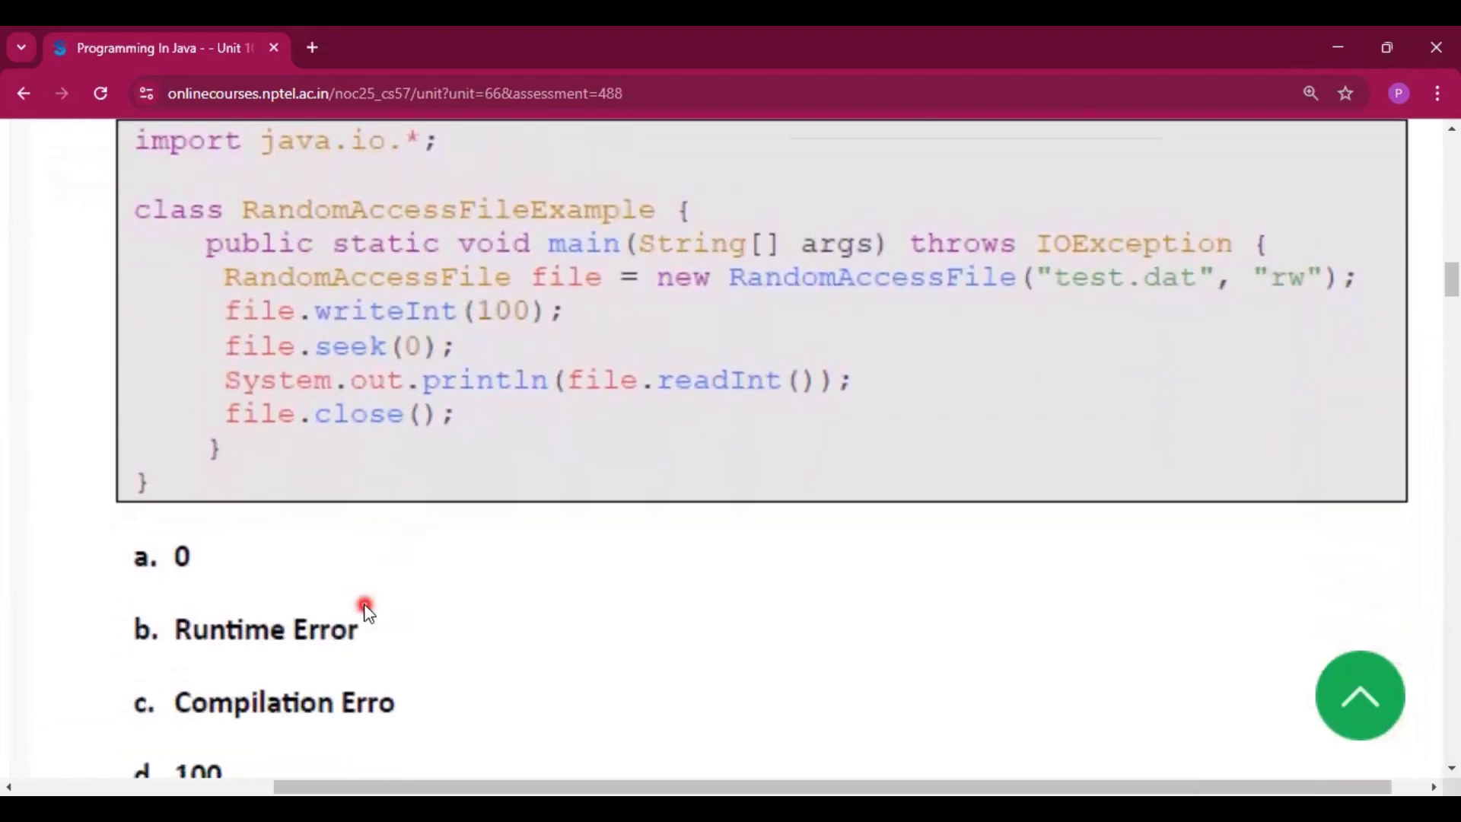
pyautogui.click(88, 737)
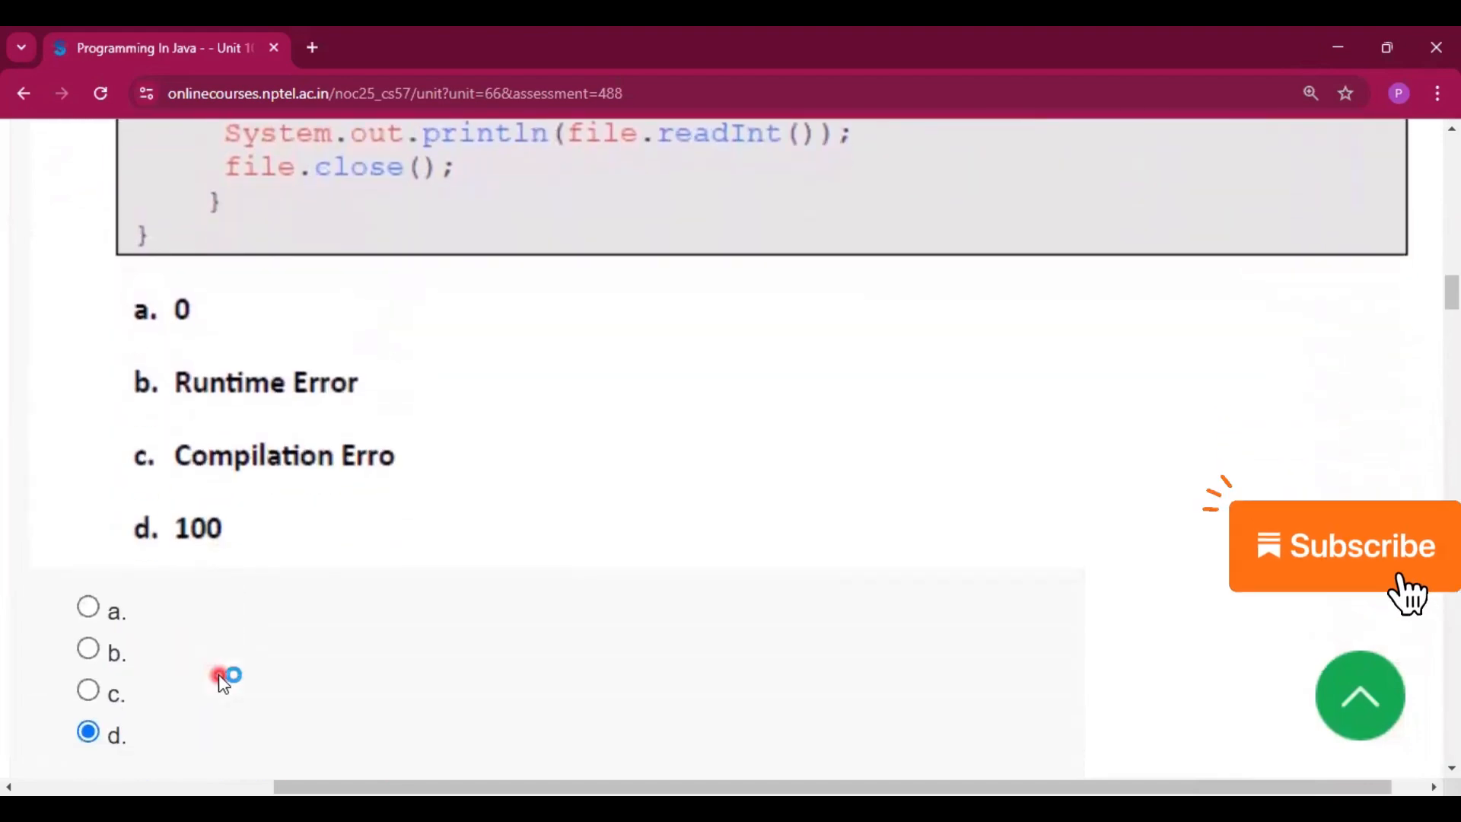
pyautogui.scroll(-3)
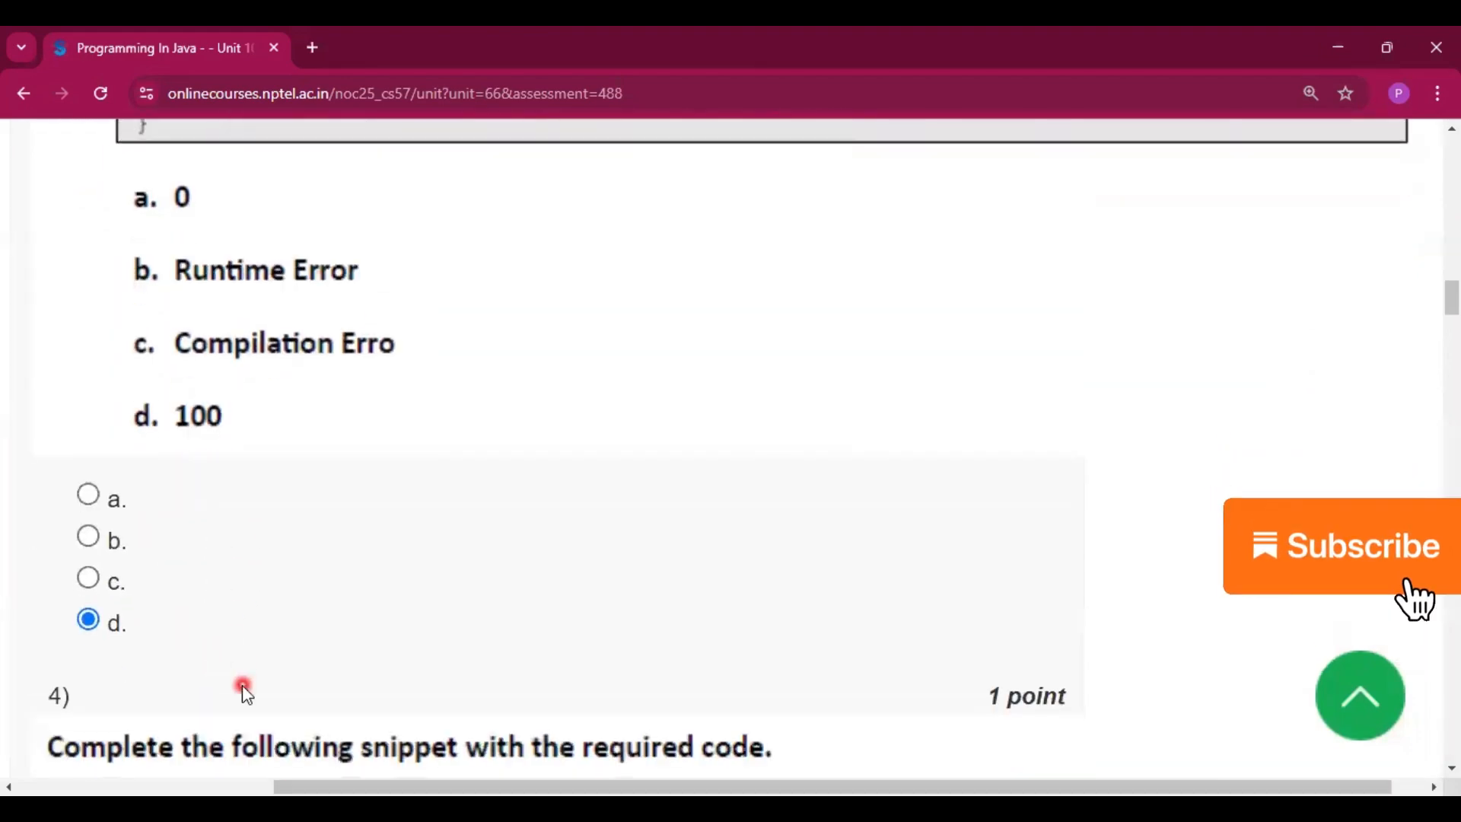
pyautogui.scroll(-3)
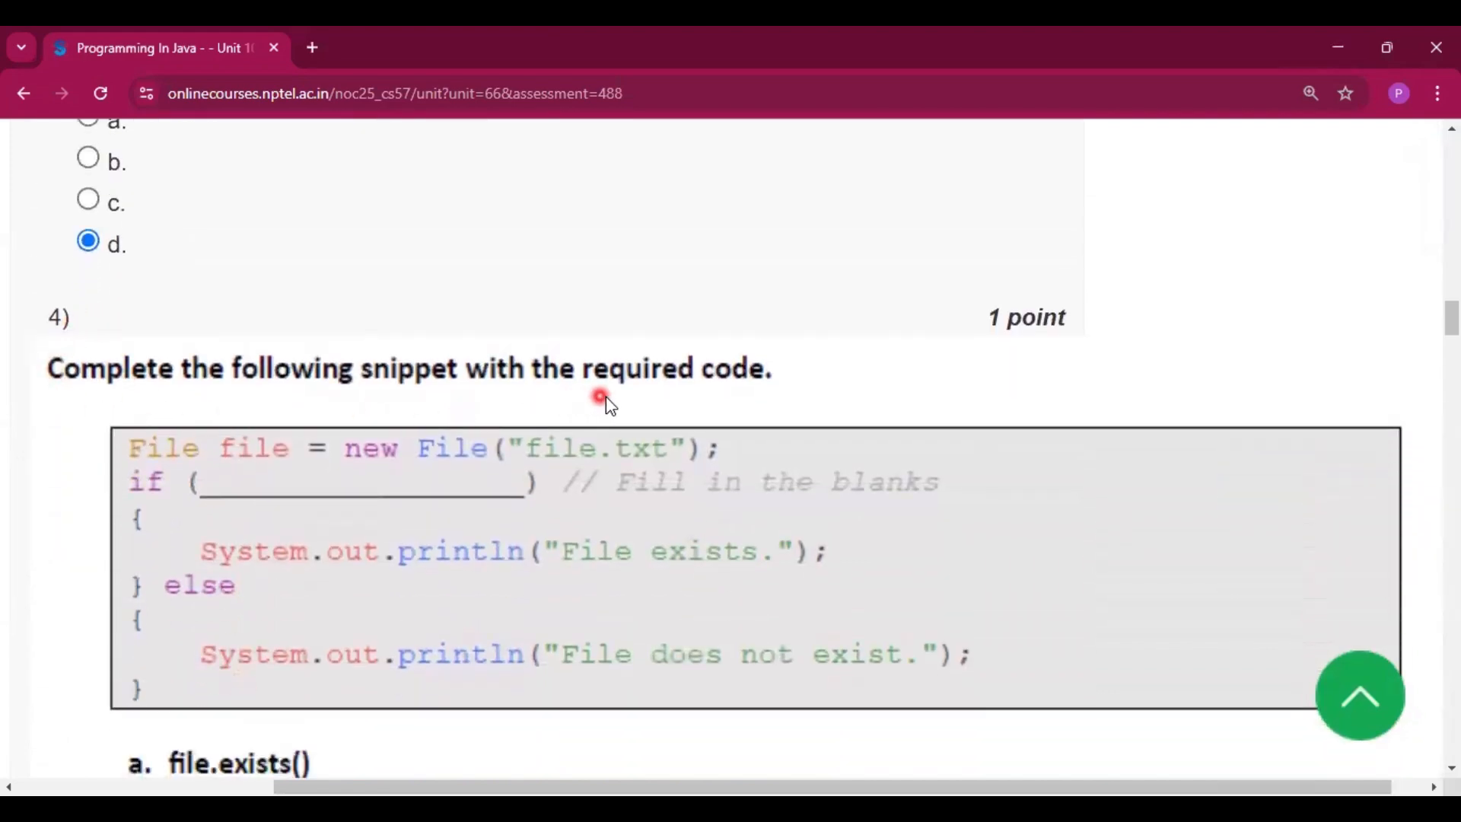
# Scroll through question 4, leaving option a, file.exists(), as its answer
pyautogui.scroll(-3)
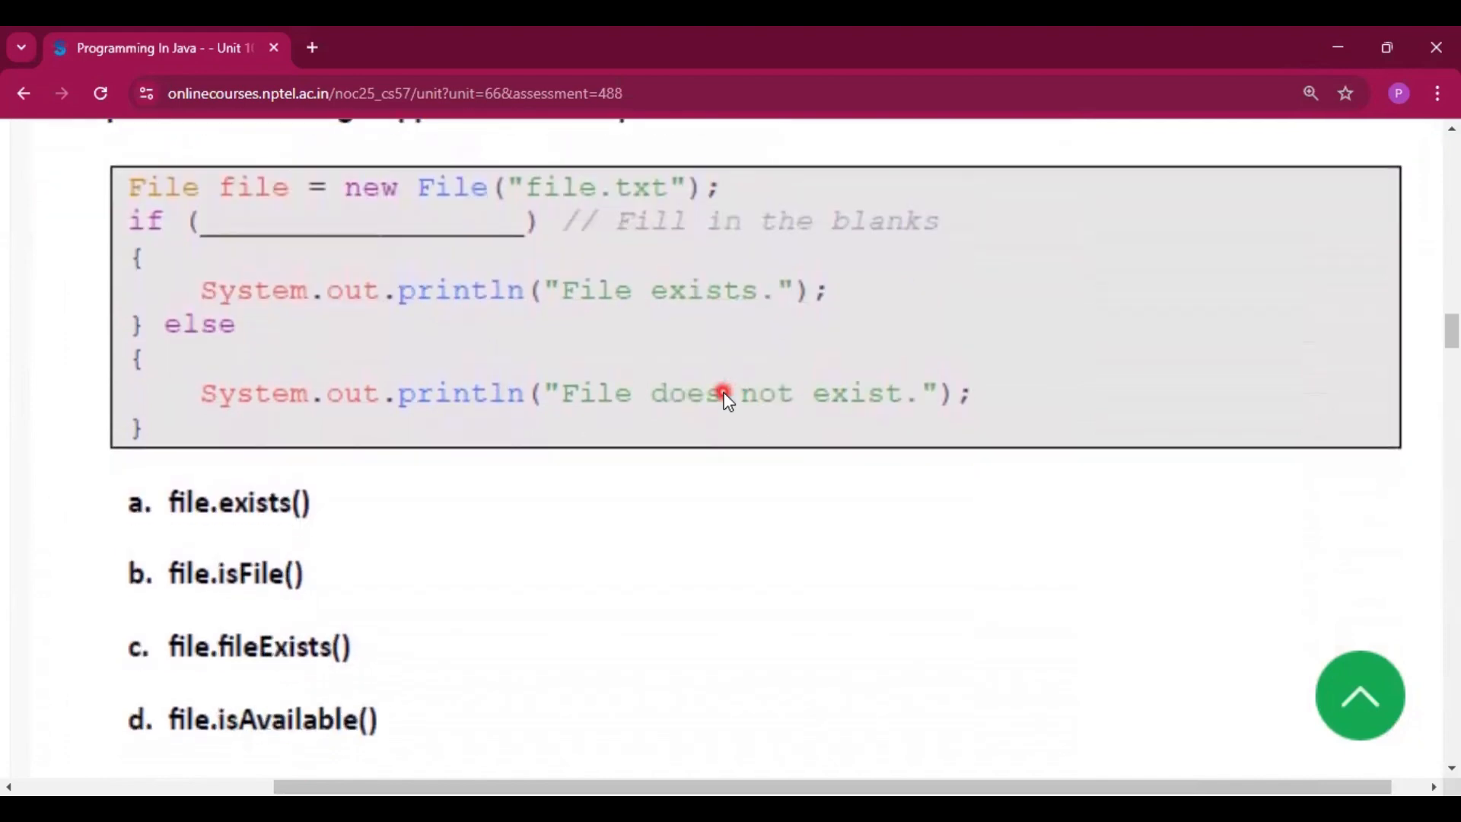
pyautogui.moveTo(242, 530)
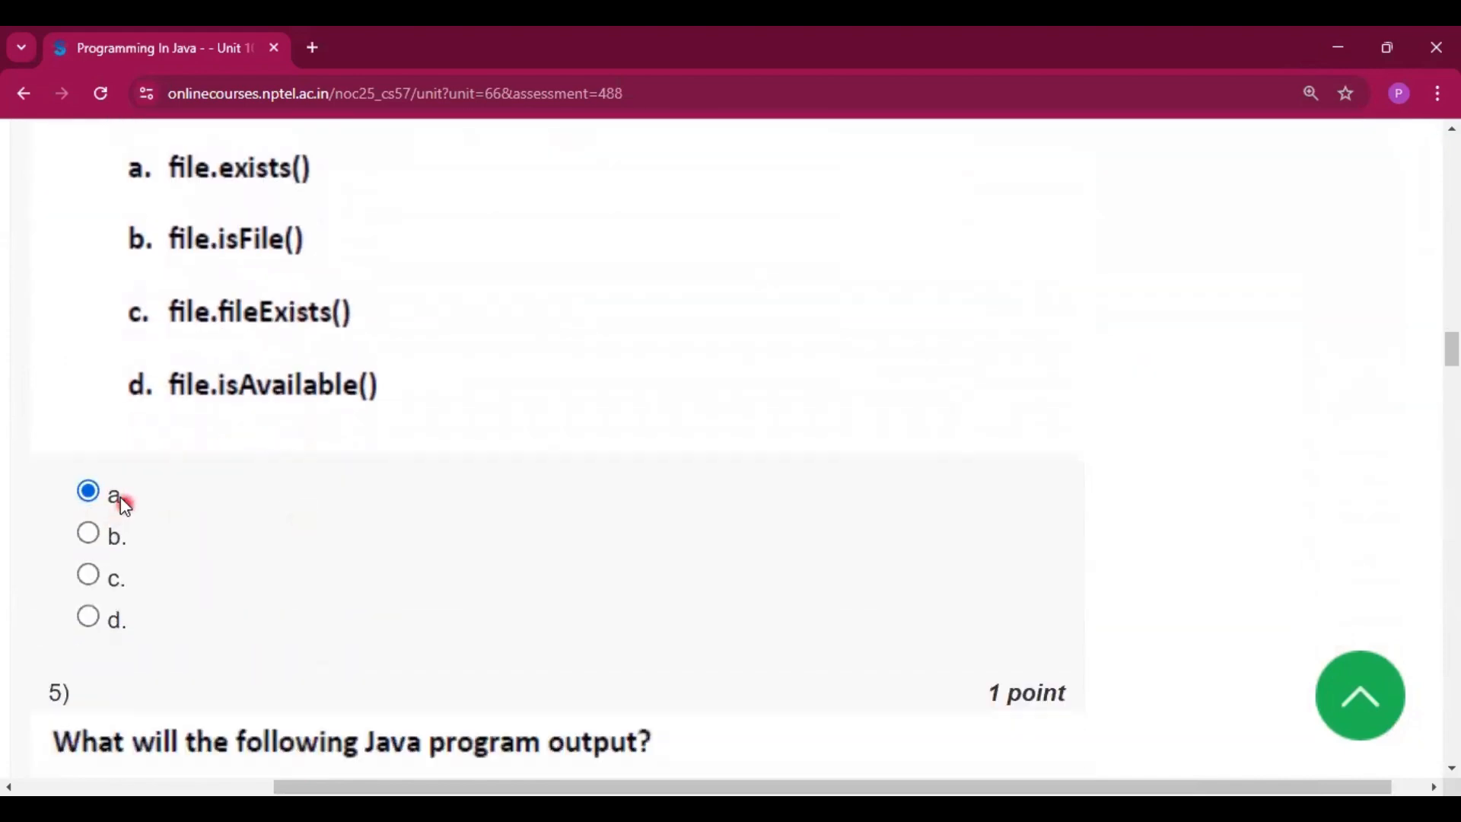
pyautogui.moveTo(235, 606)
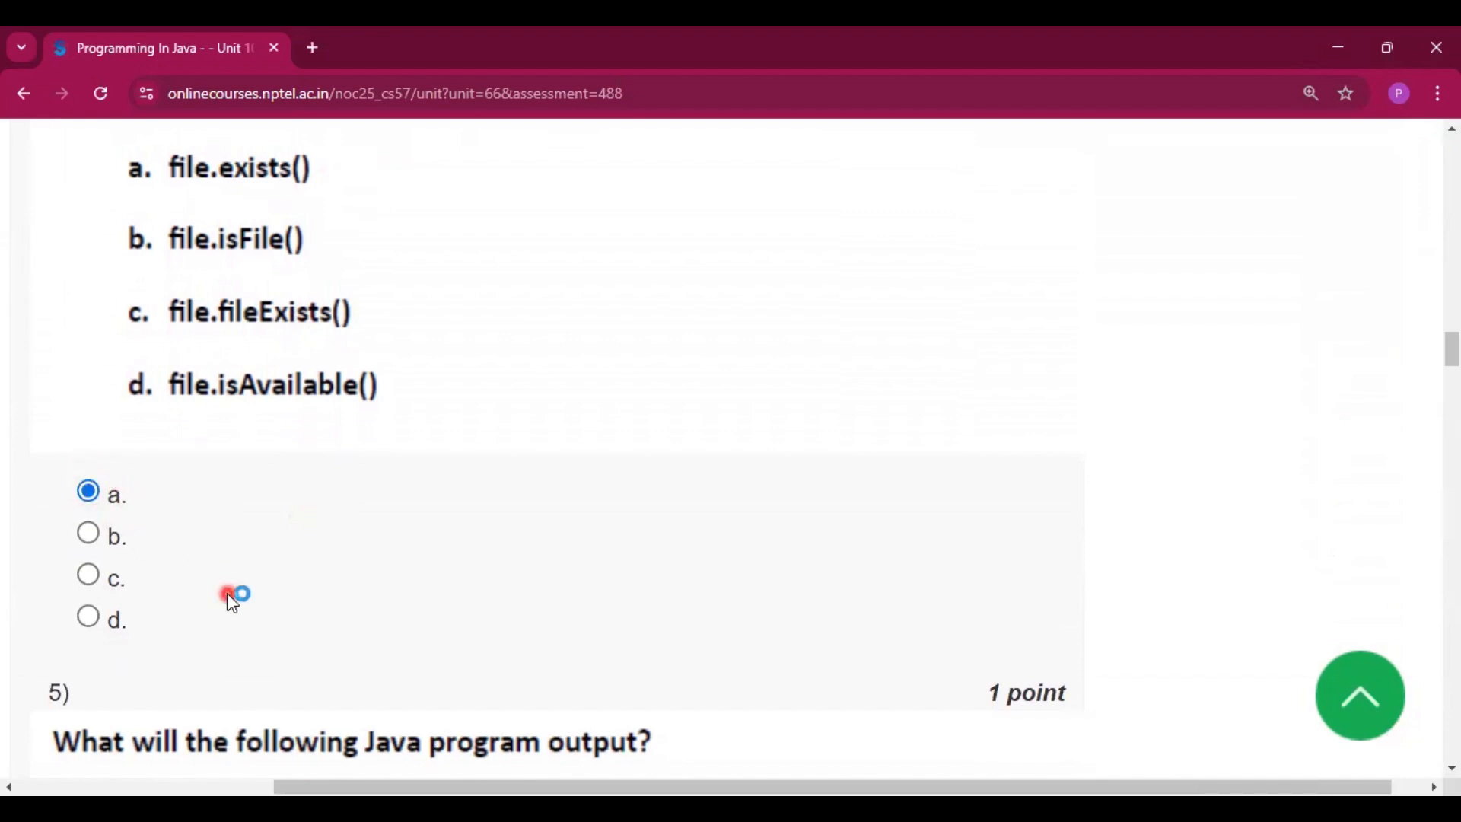
pyautogui.scroll(-3)
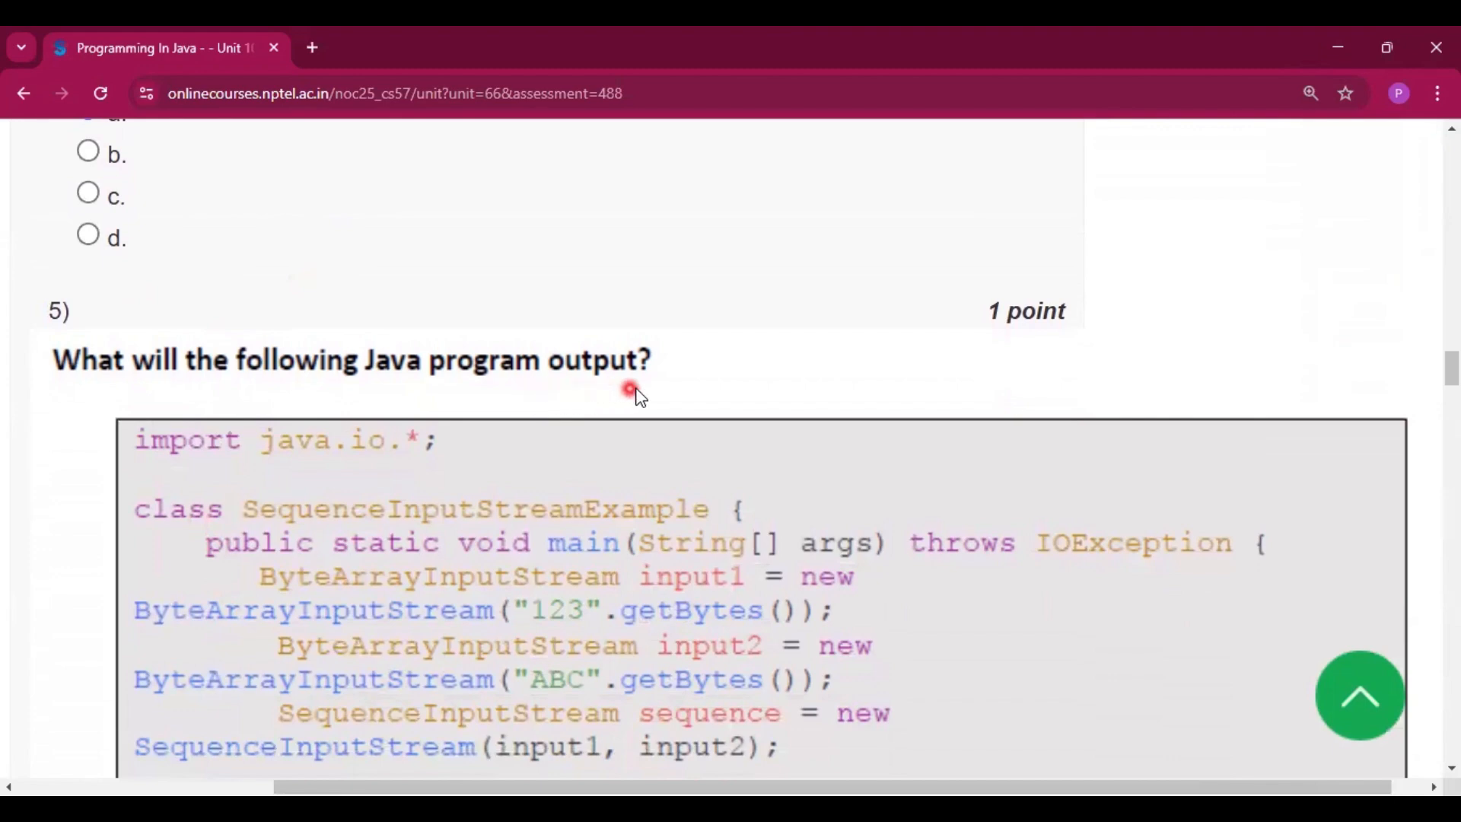
# Scroll through question 5's SequenceInputStream code, leaving option a, 123ABC, as its answer
pyautogui.scroll(-3)
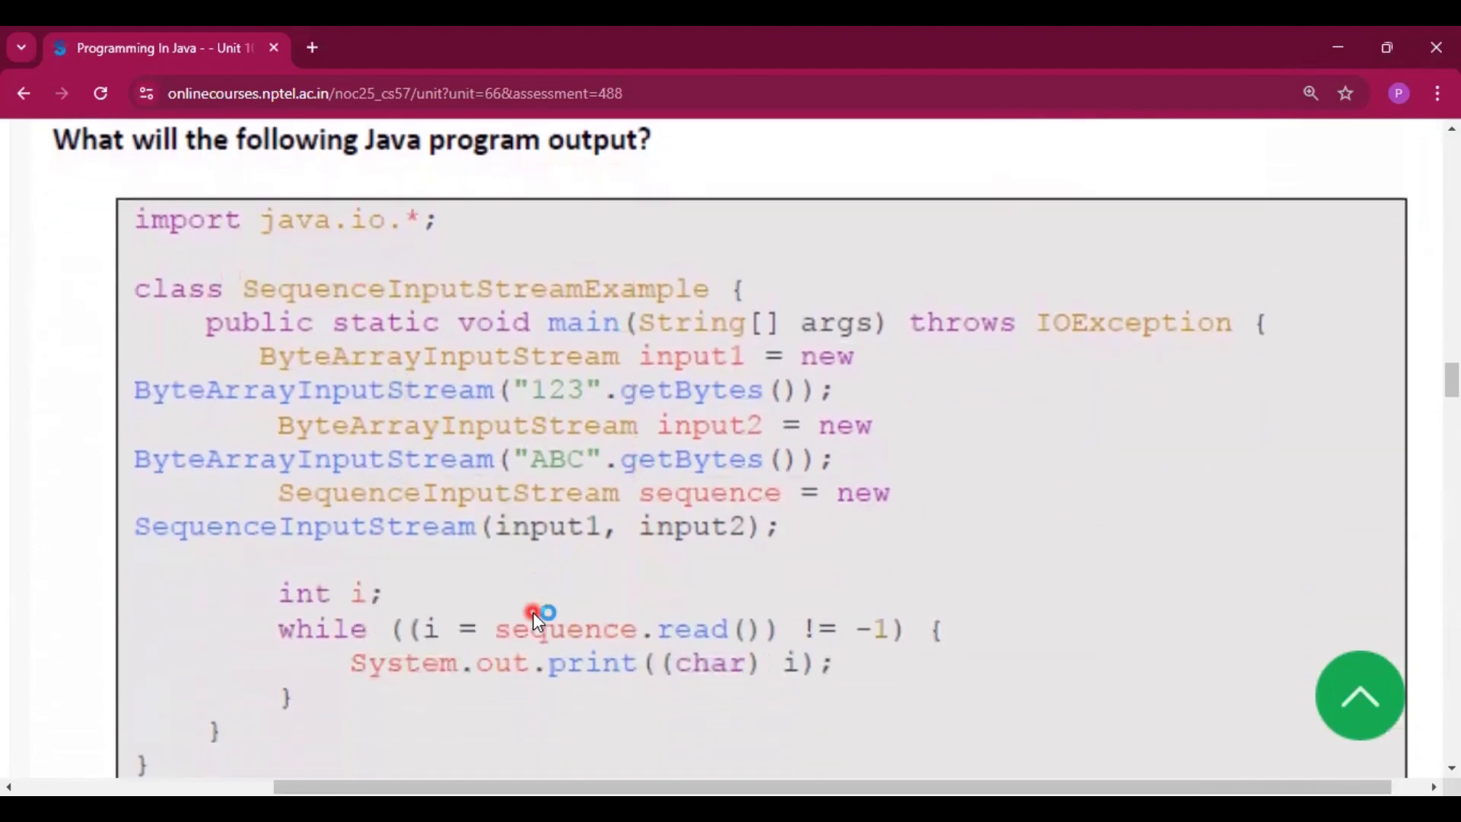
pyautogui.scroll(-3)
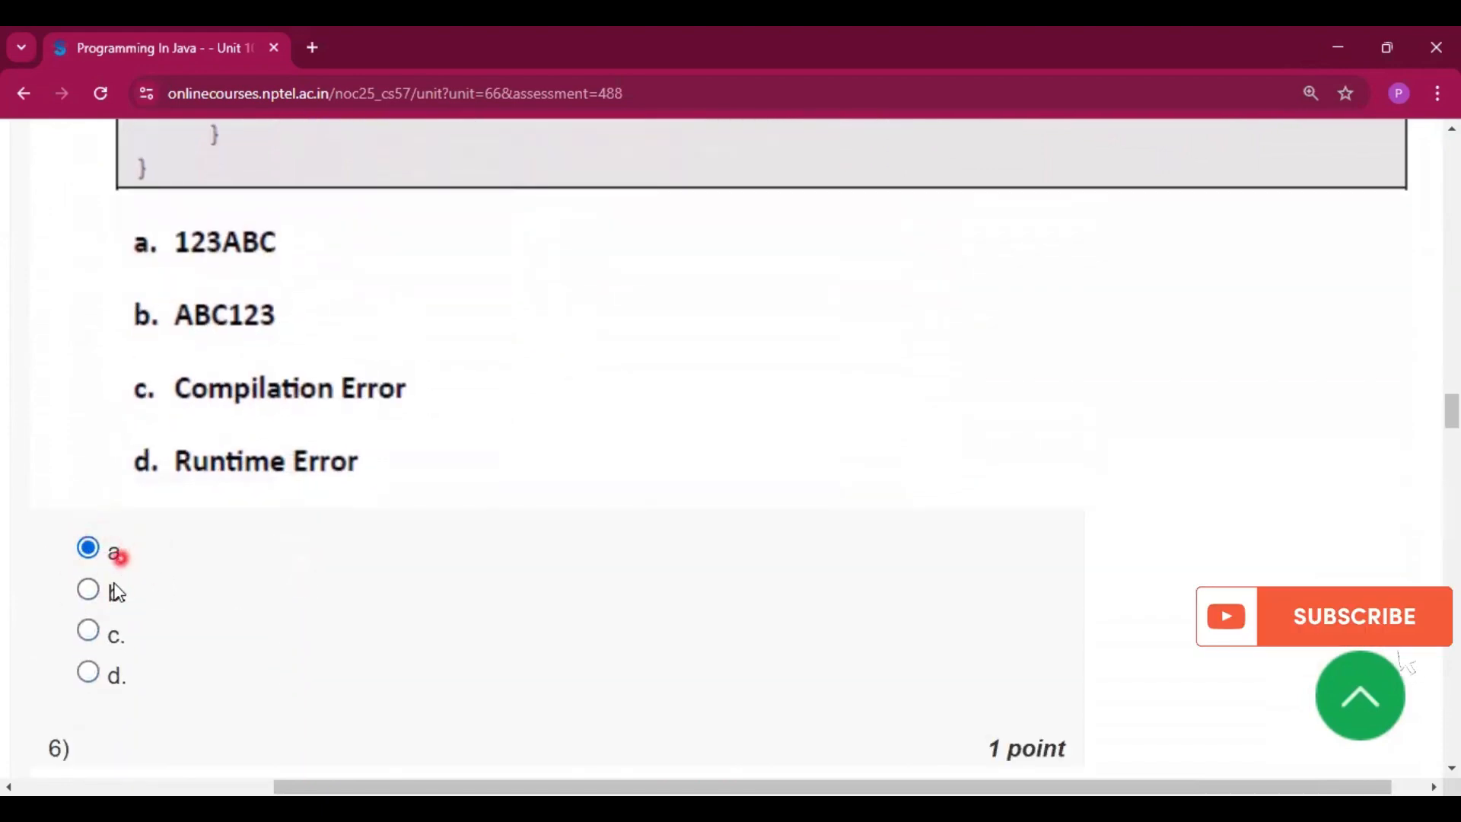
pyautogui.scroll(-3)
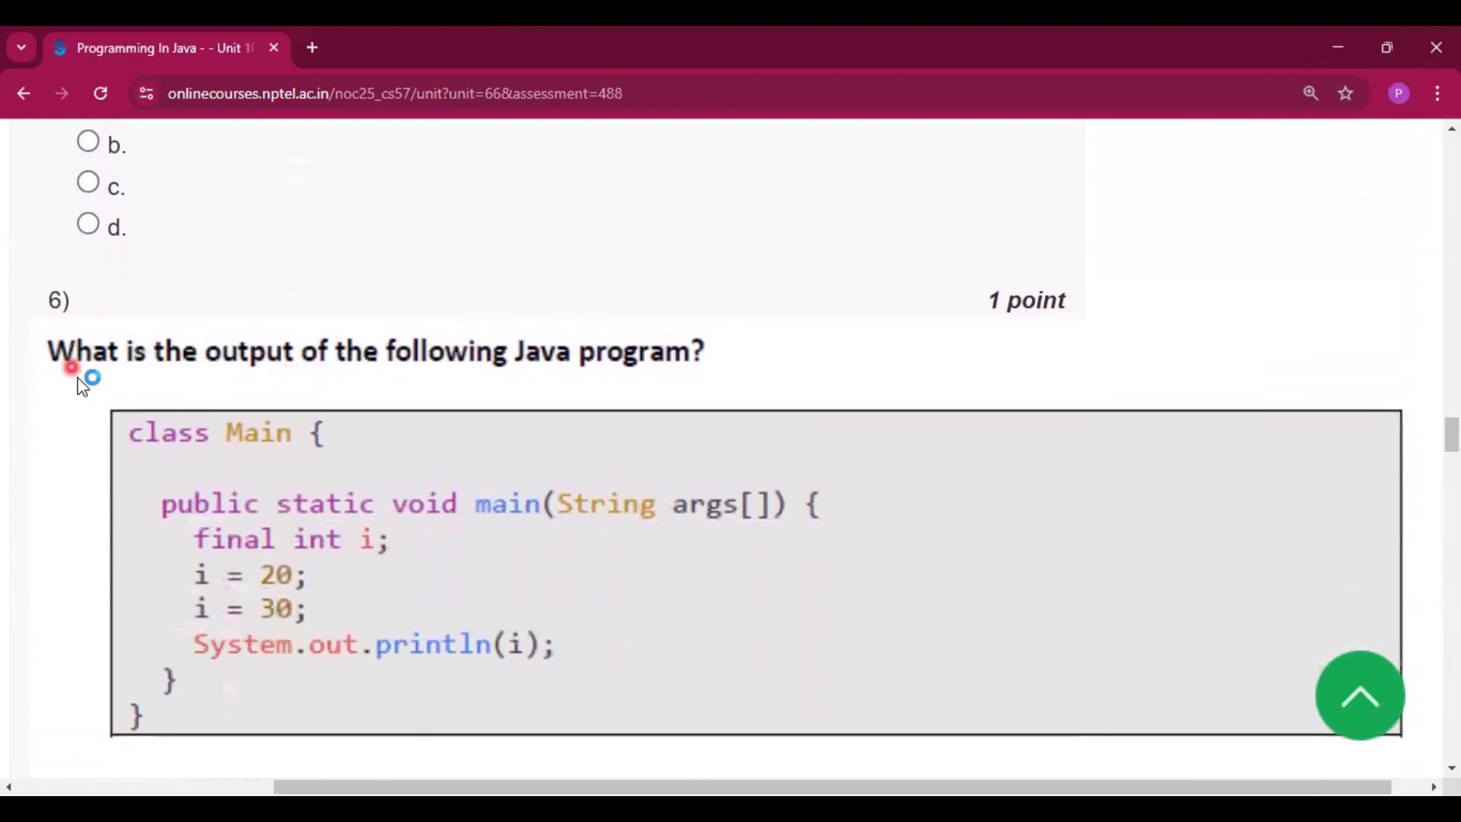
pyautogui.moveTo(617, 387)
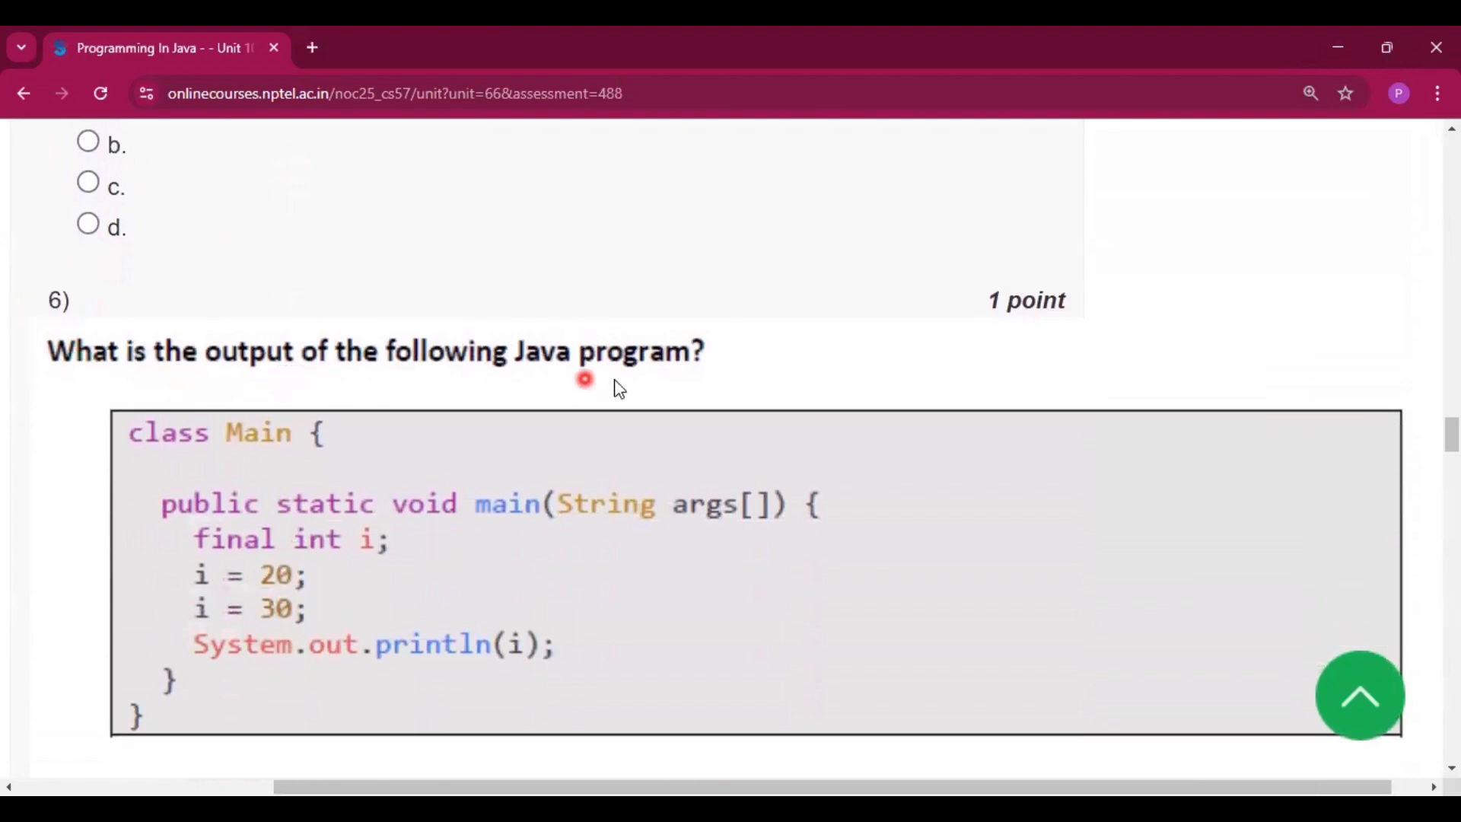
# Mark option b, Compiler Error, for question 6's final int assignment code
pyautogui.scroll(-3)
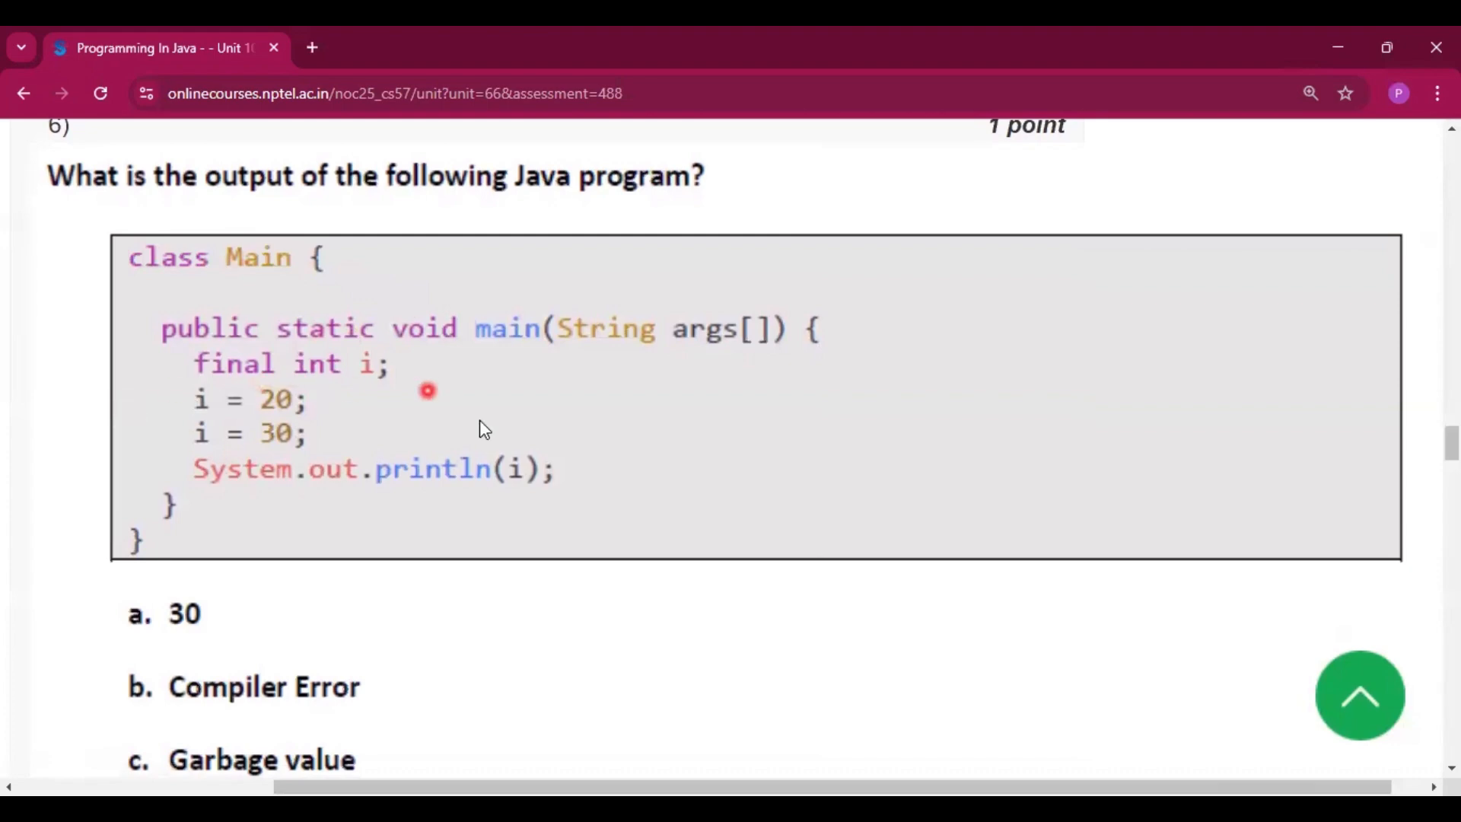
pyautogui.click(87, 664)
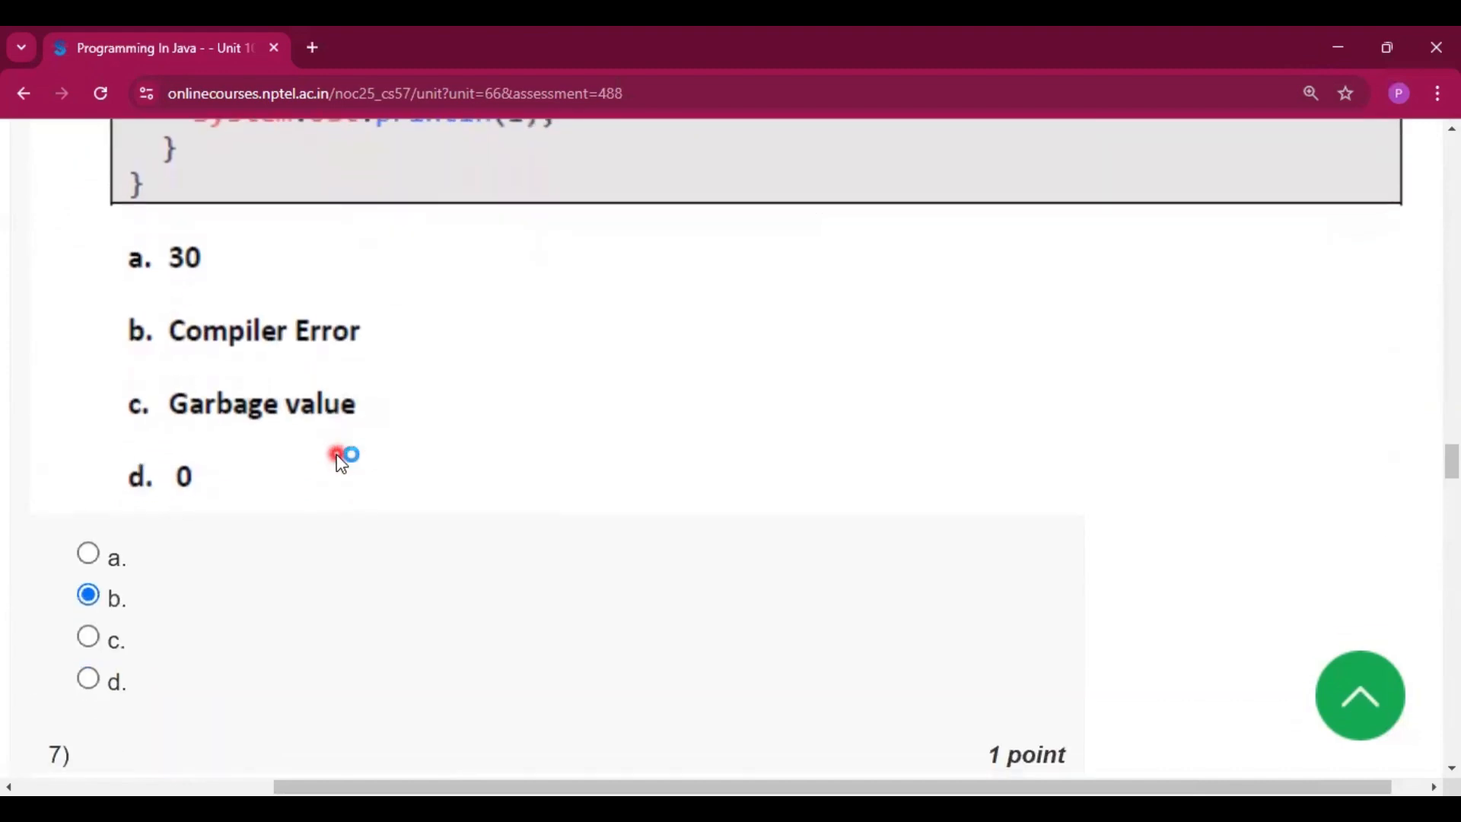
# Scroll through question 7's CharArrayReader code, leaving option d, none of the mentioned, marked
pyautogui.scroll(-3)
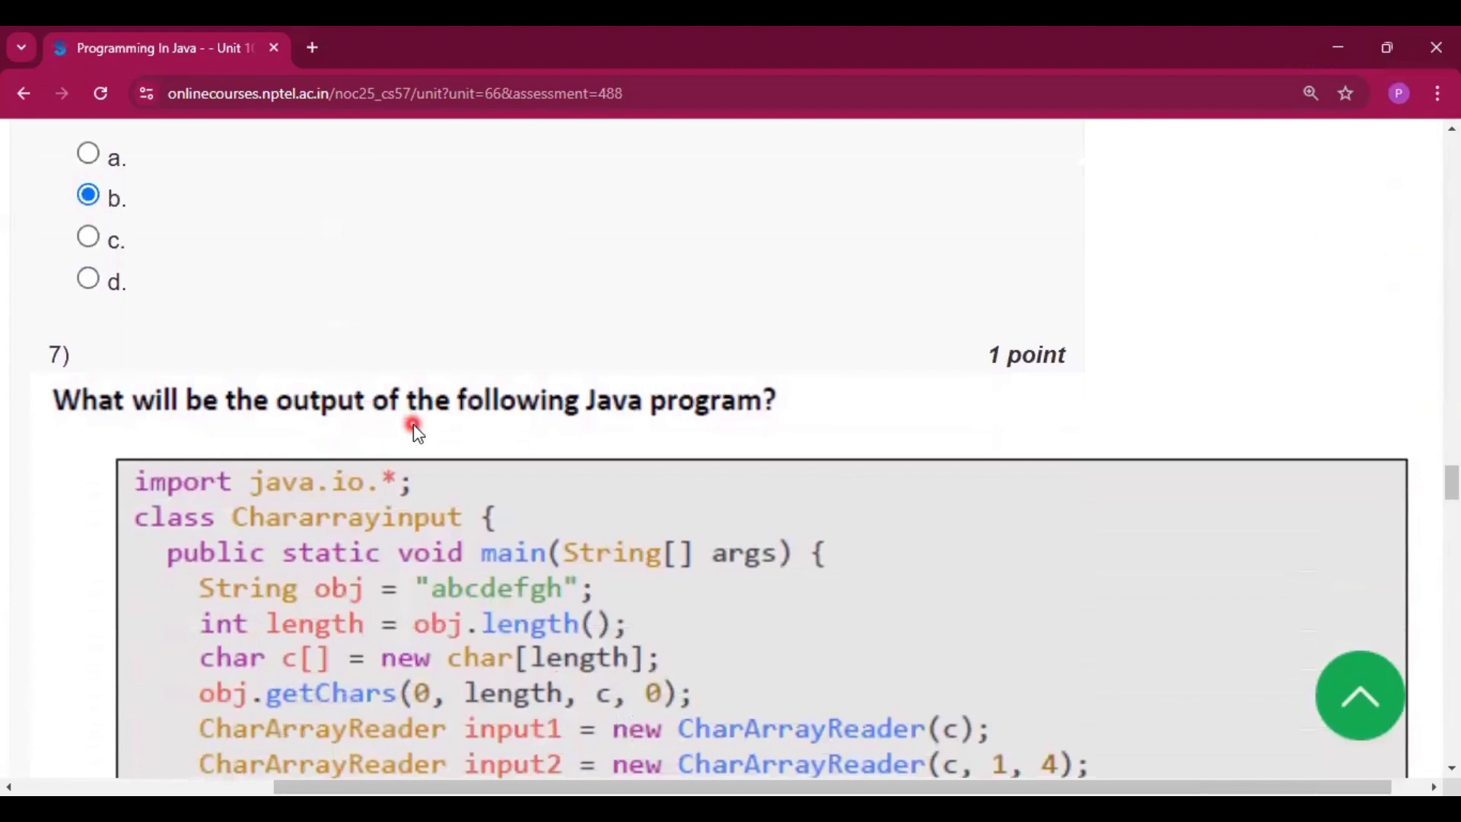
pyautogui.scroll(-3)
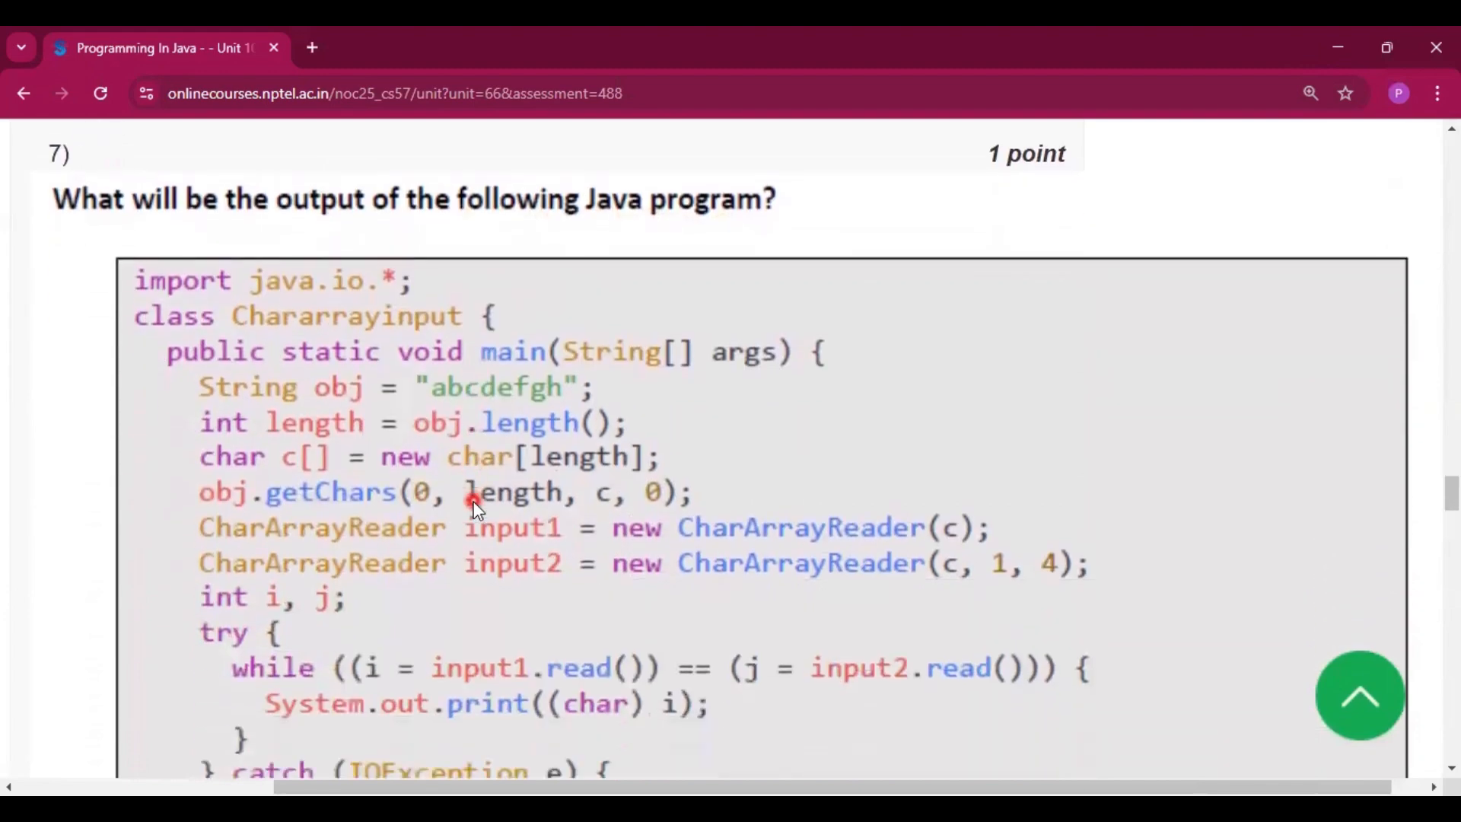
pyautogui.scroll(-3)
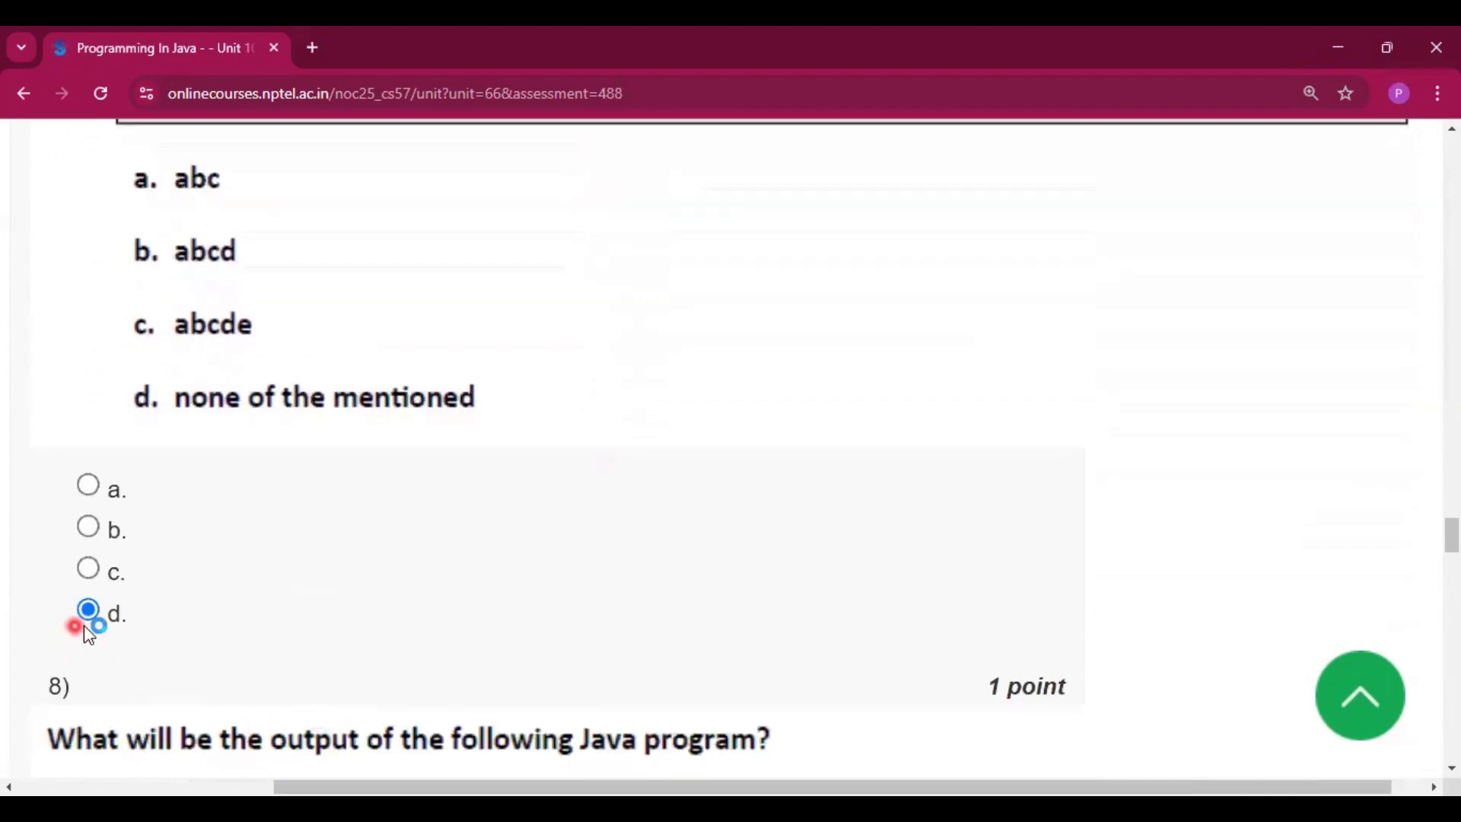
# Scroll through question 8's Calculator program, leaving option a, 20, marked
pyautogui.scroll(-3)
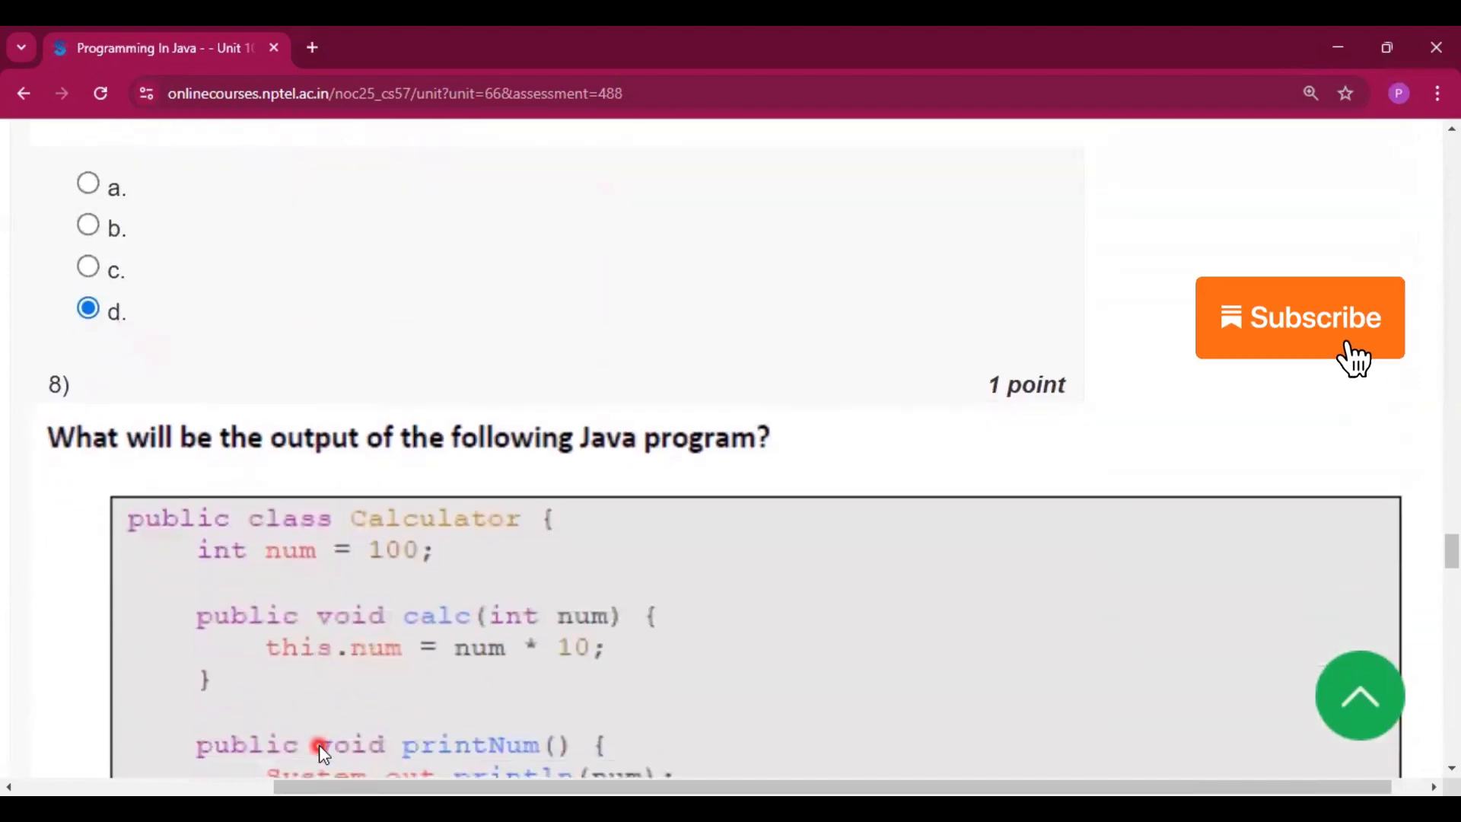
pyautogui.scroll(-3)
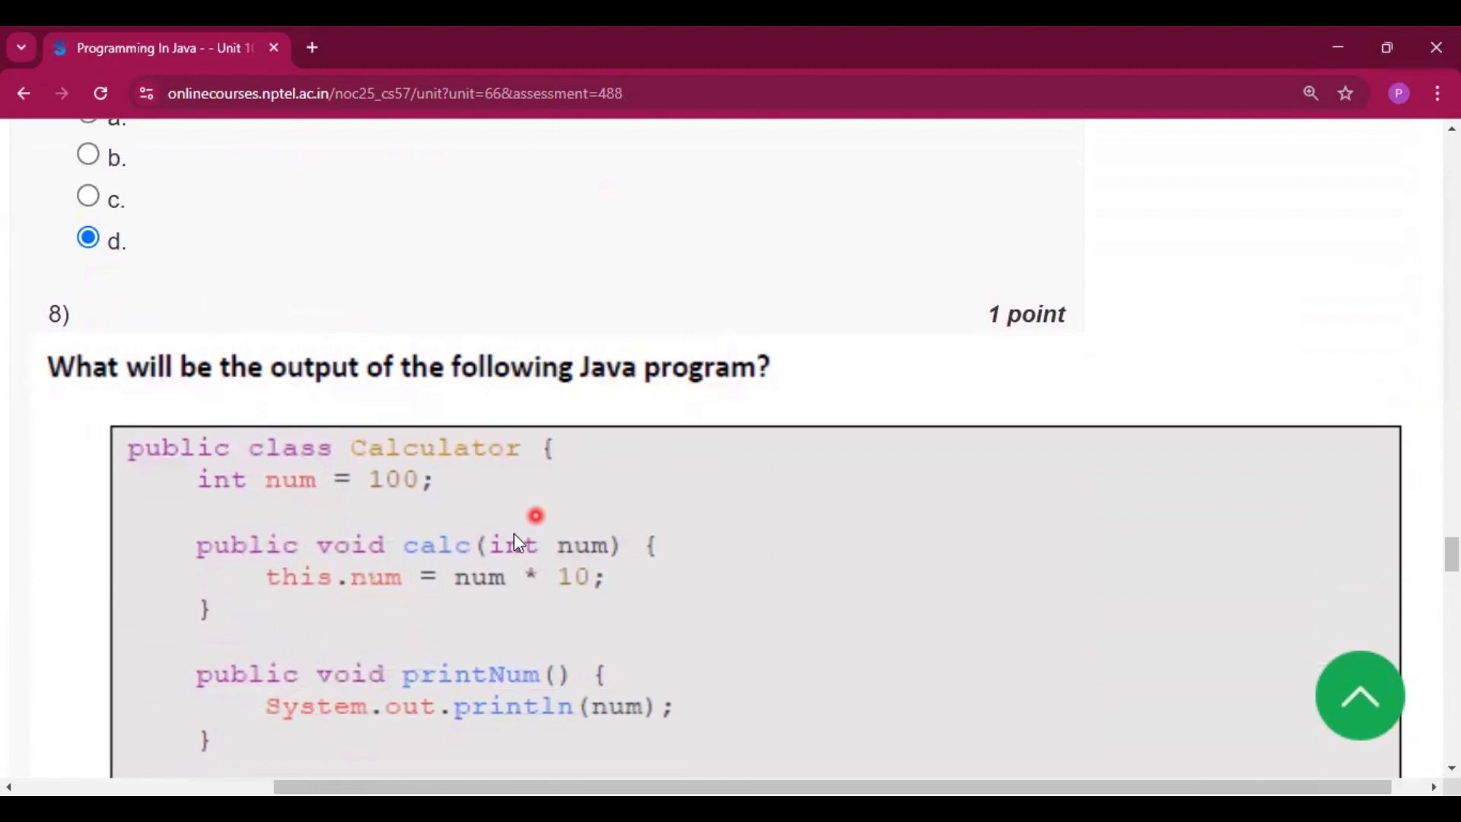
pyautogui.scroll(-3)
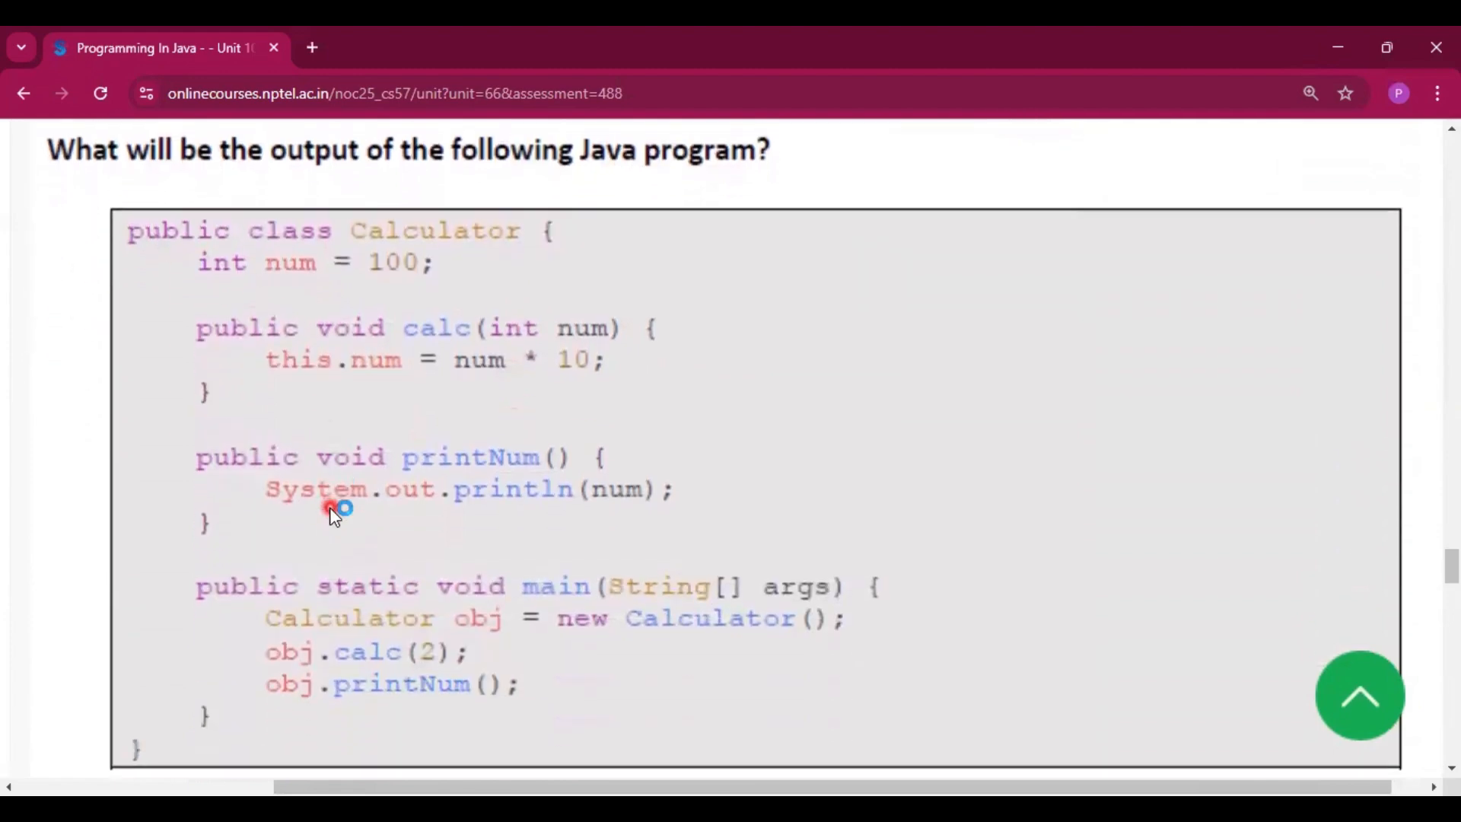
pyautogui.scroll(-3)
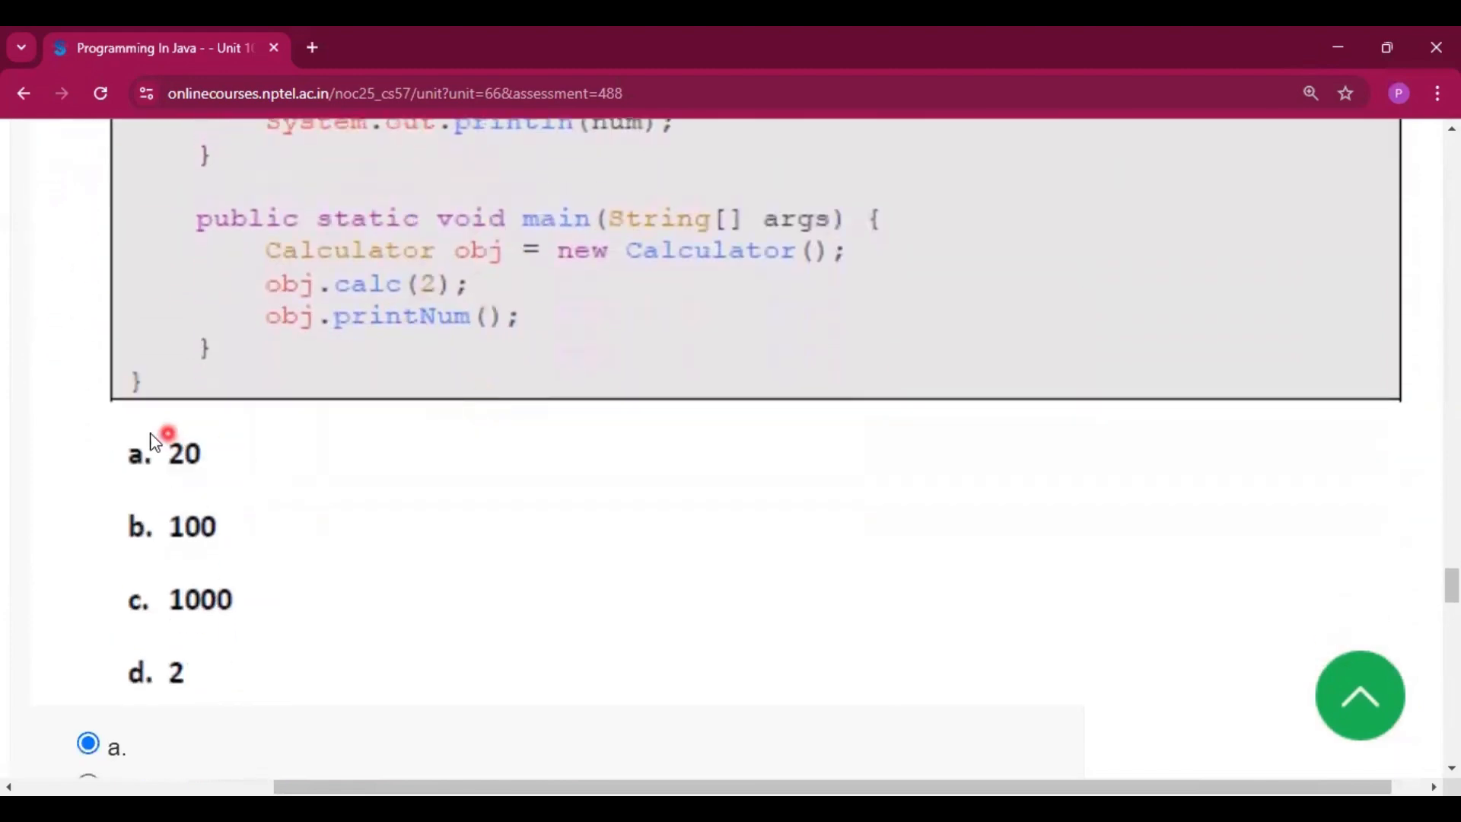
pyautogui.scroll(-3)
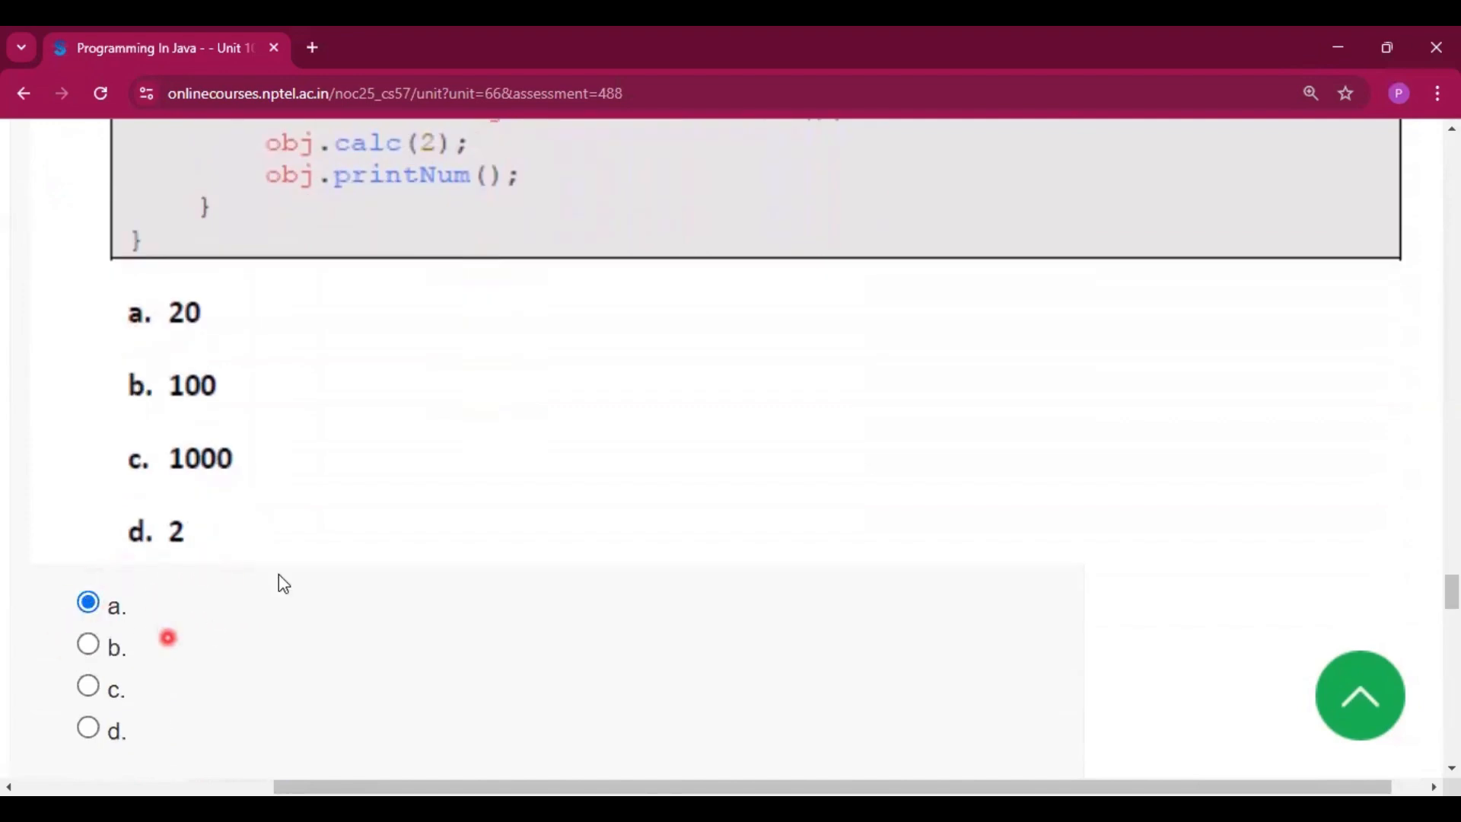
# Mark option c, j, as the answer to question 9's PrintWriter code
pyautogui.scroll(-3)
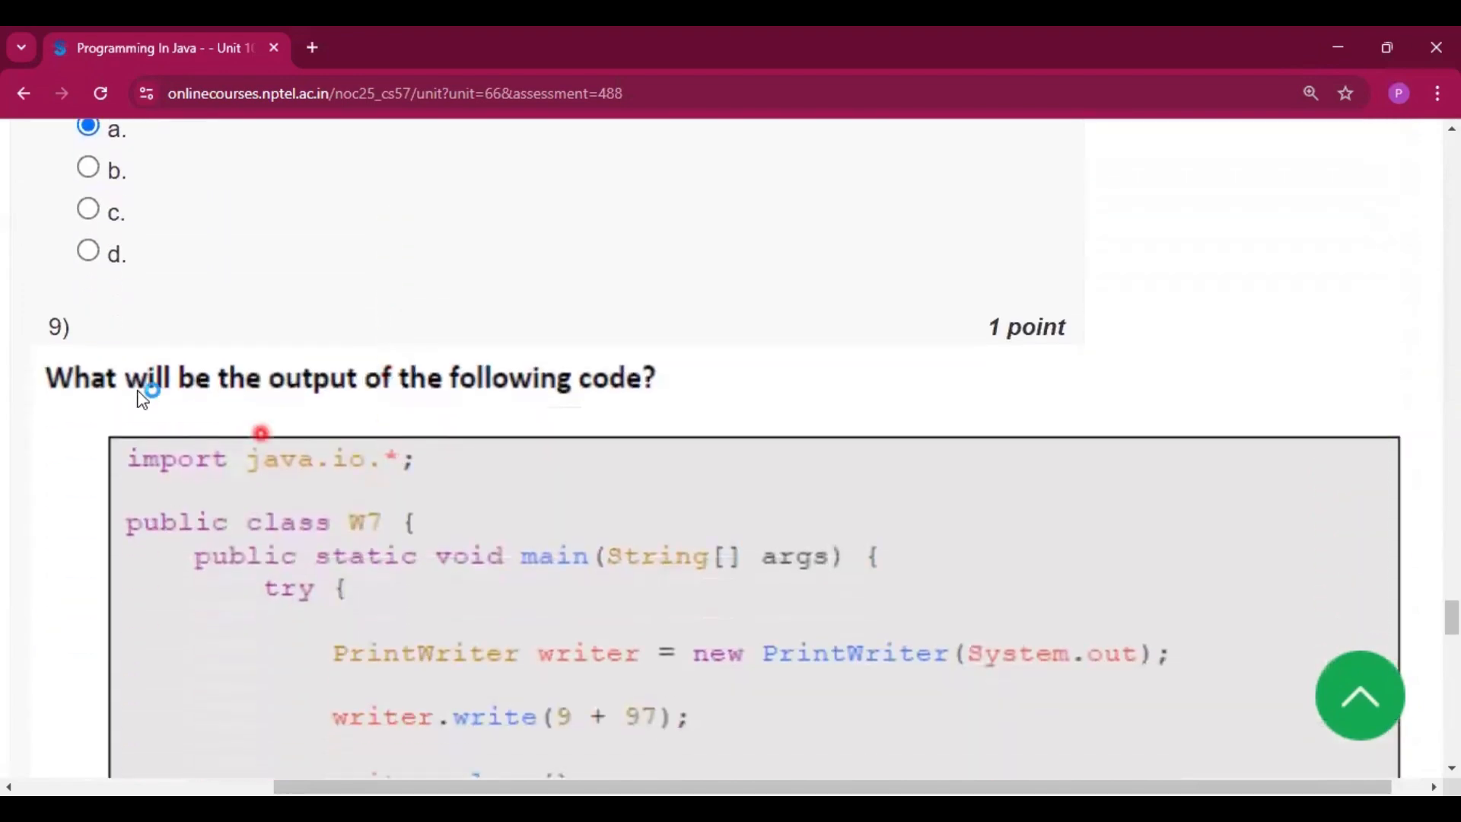
pyautogui.scroll(-3)
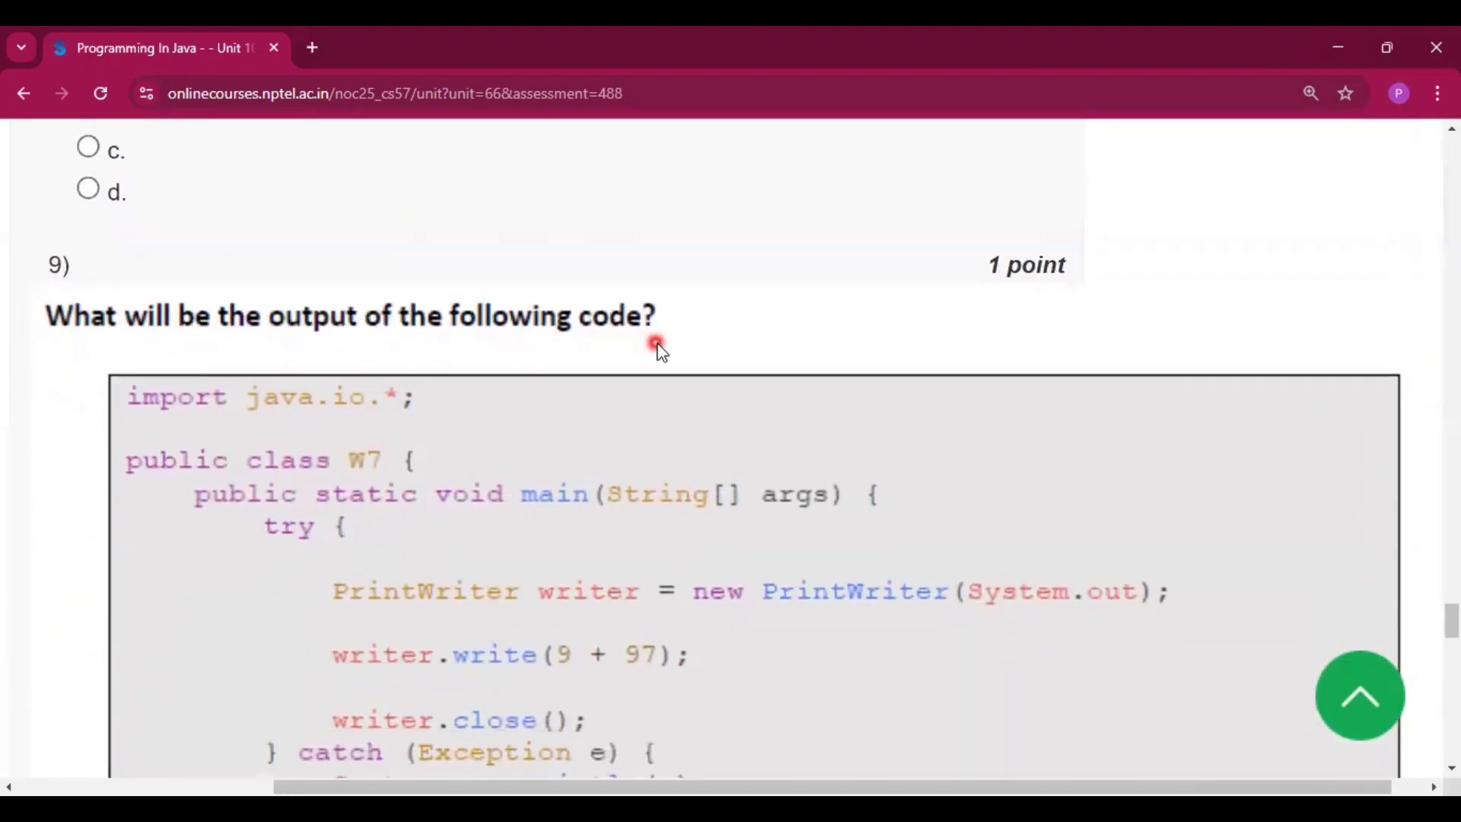
pyautogui.scroll(-3)
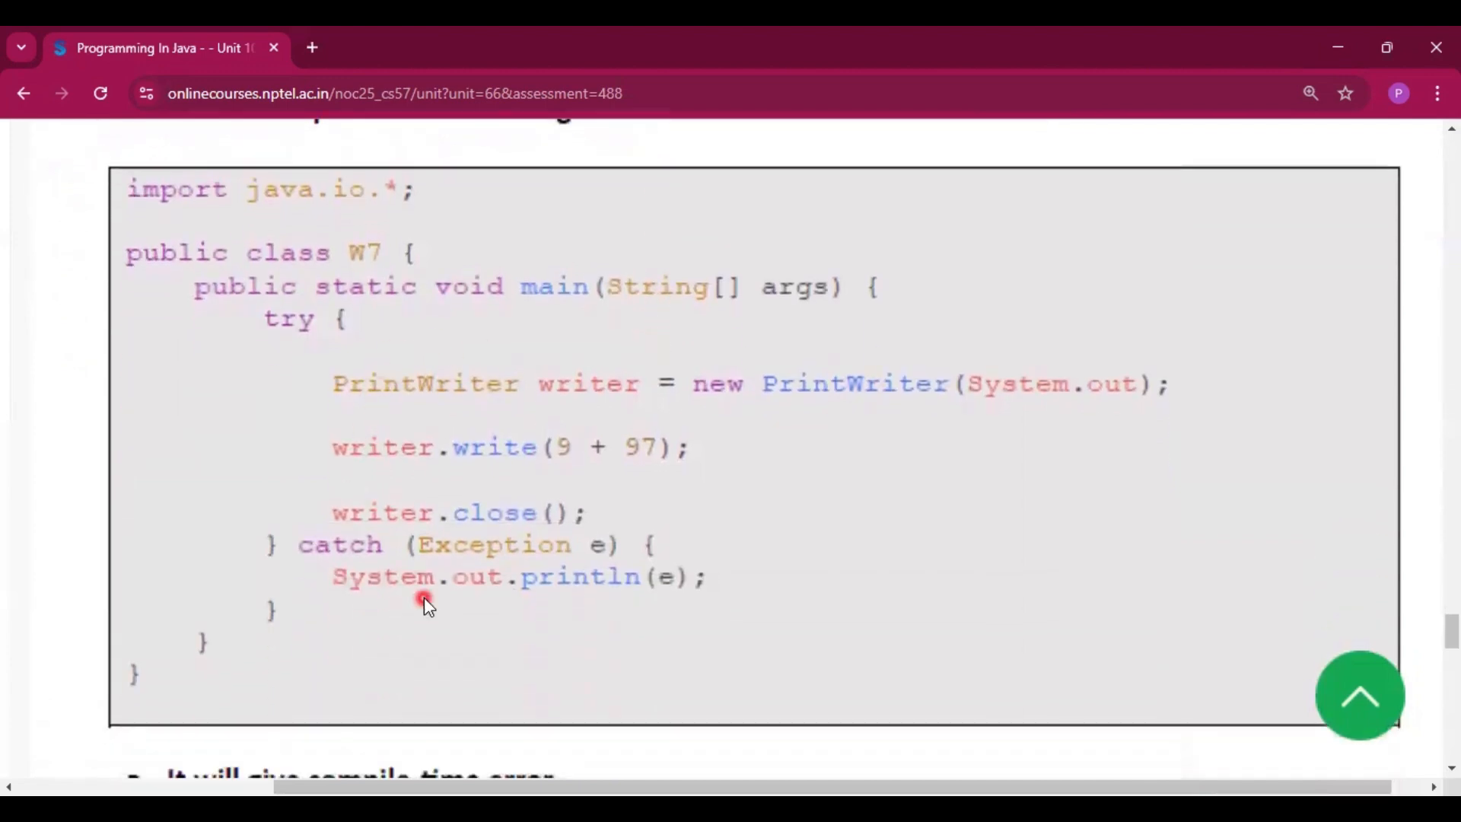
pyautogui.scroll(-3)
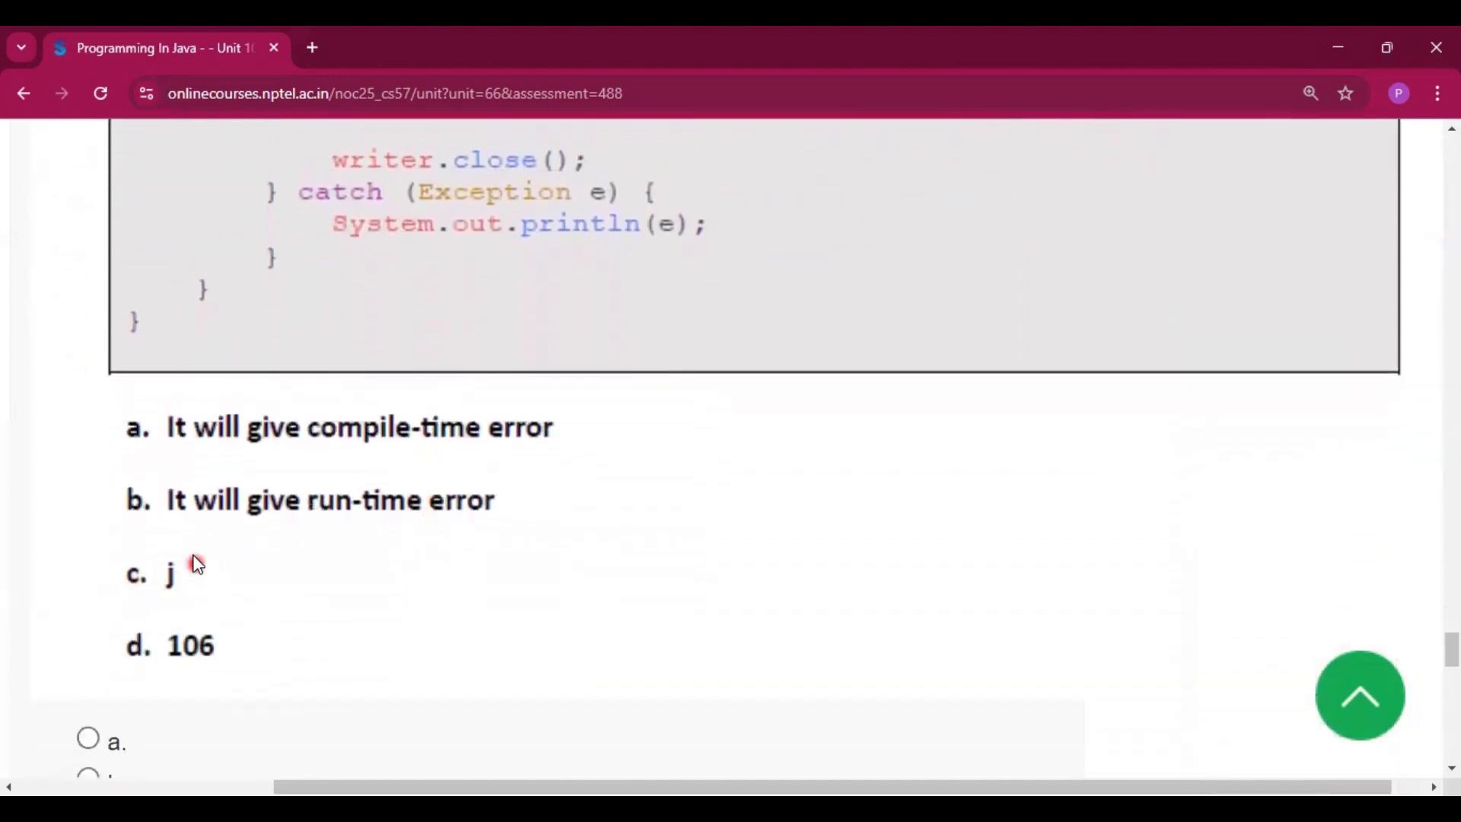
pyautogui.click(88, 579)
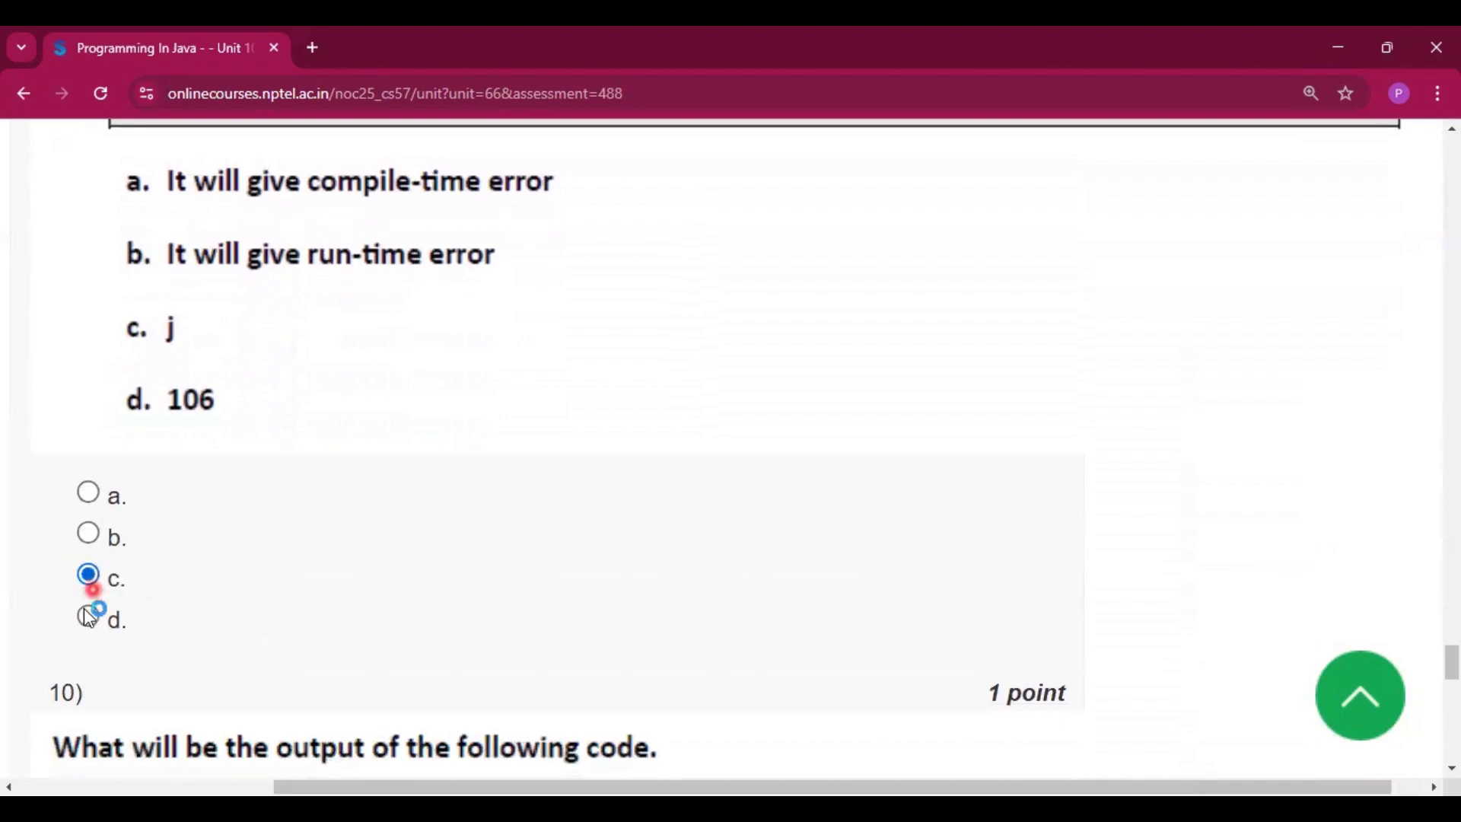
pyautogui.scroll(-3)
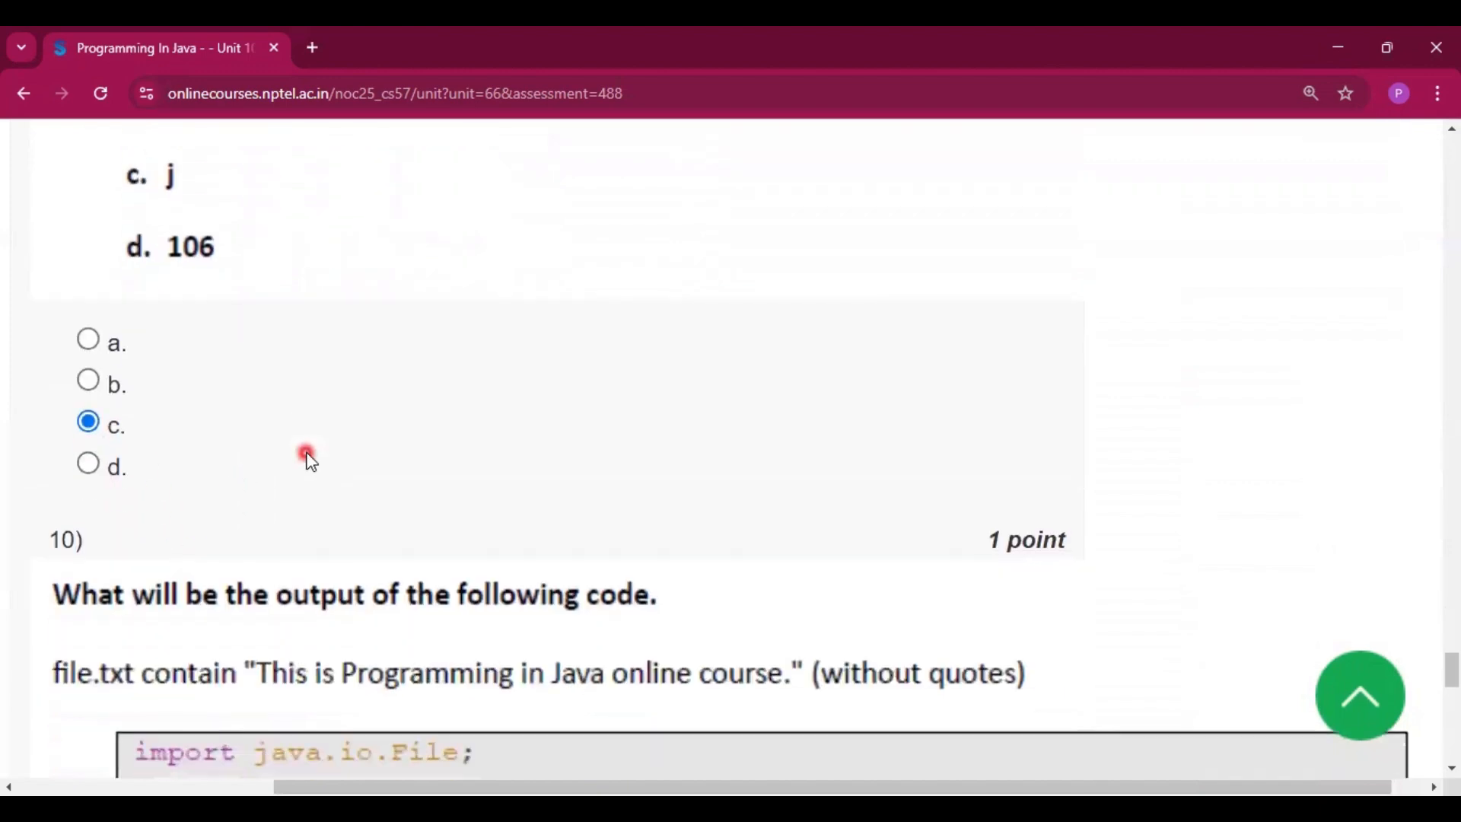
pyautogui.scroll(-3)
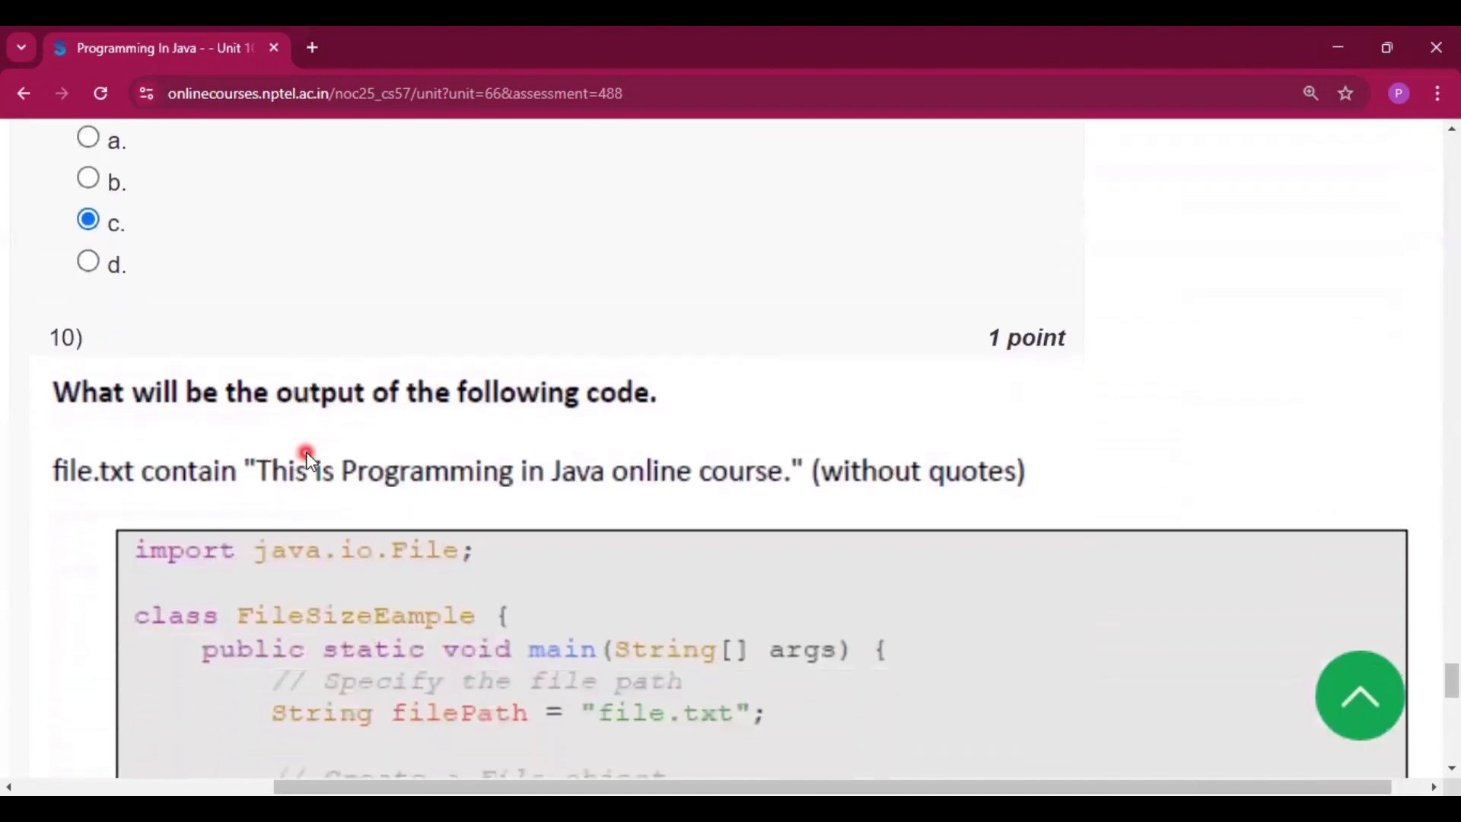
# Scroll through question 10's file-size program to the submission note, leaving option a, 42, marked
pyautogui.scroll(-3)
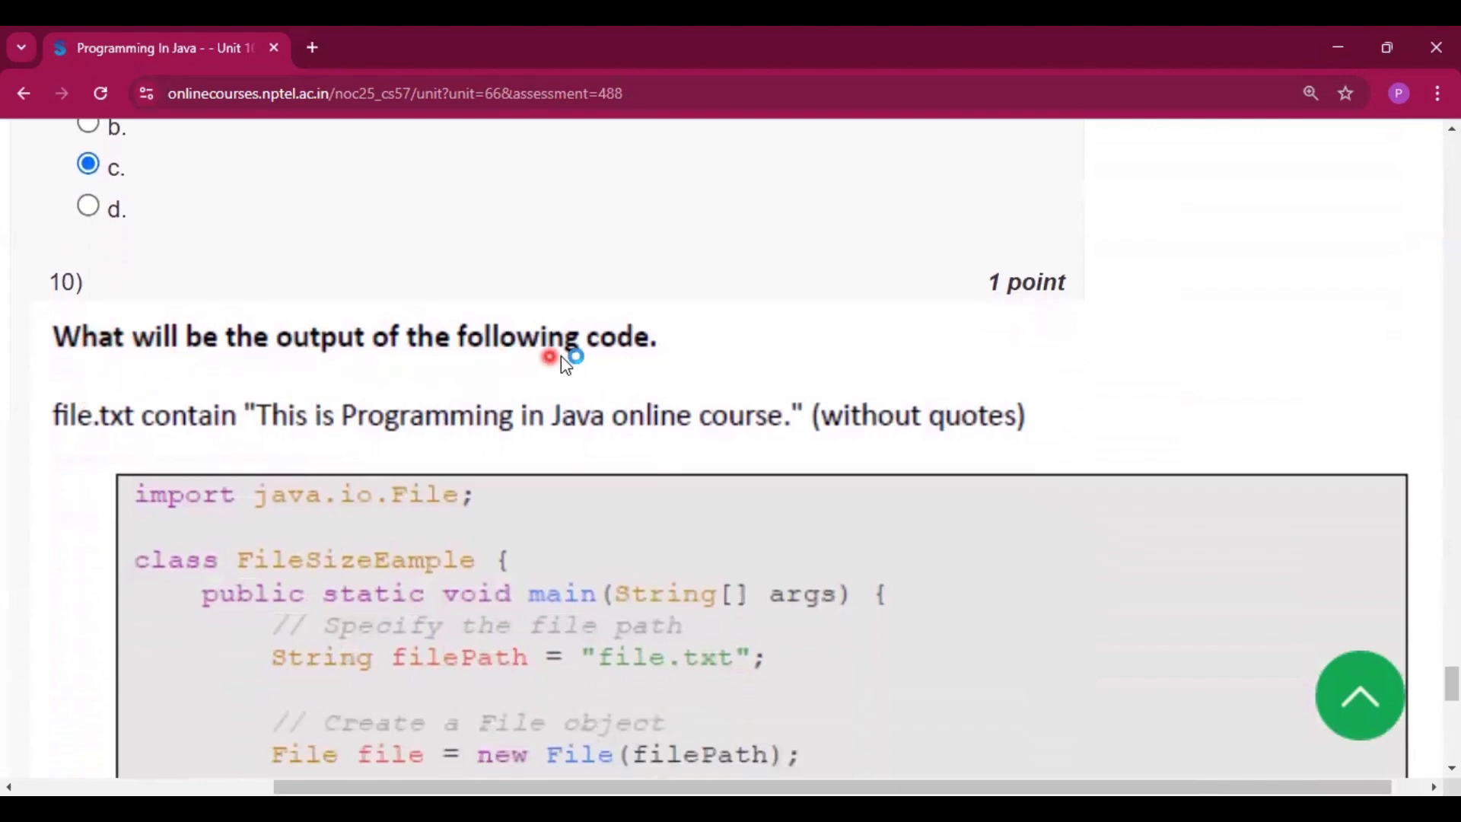
pyautogui.scroll(-3)
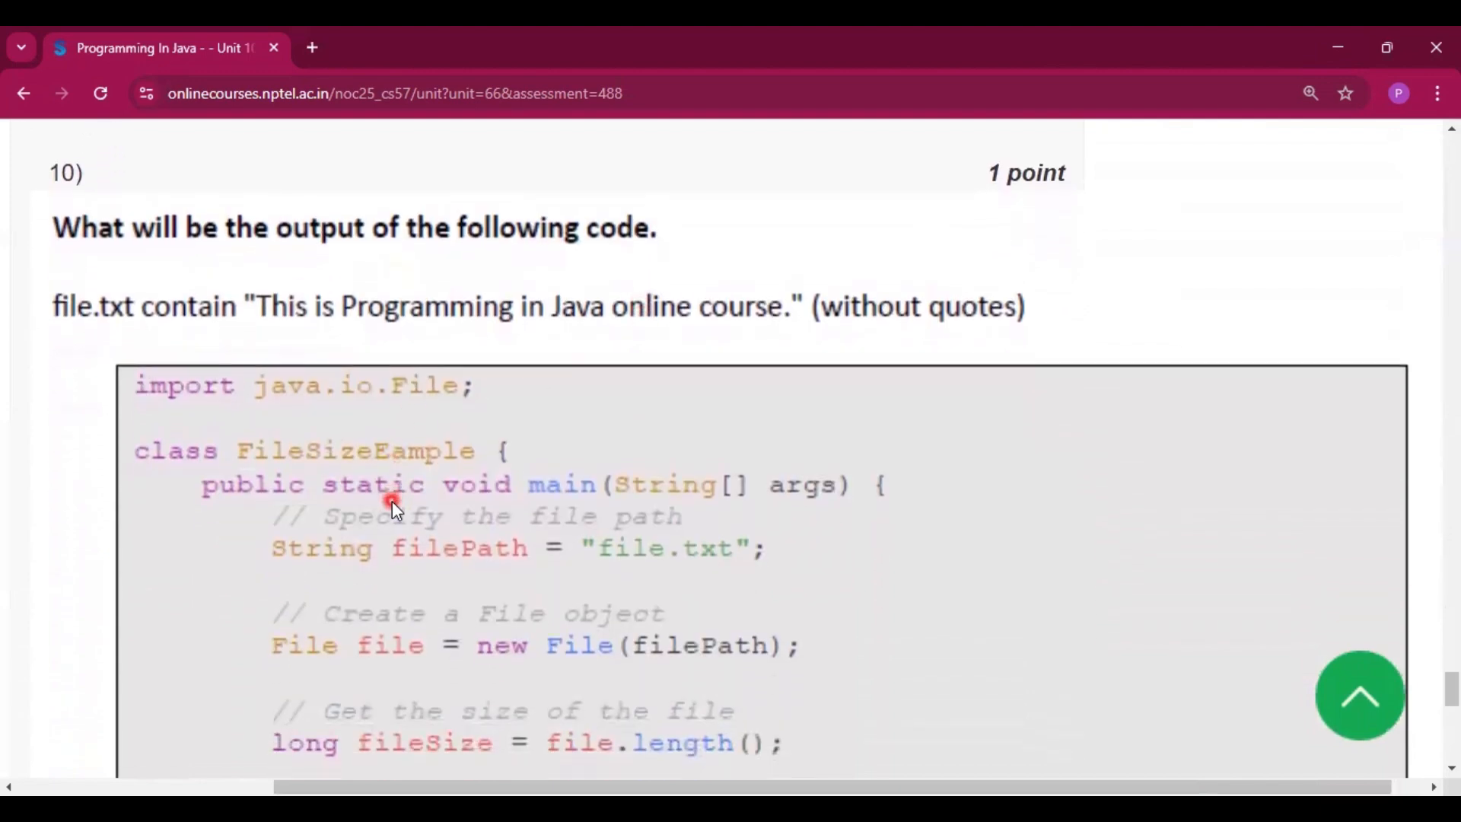
pyautogui.moveTo(542, 327)
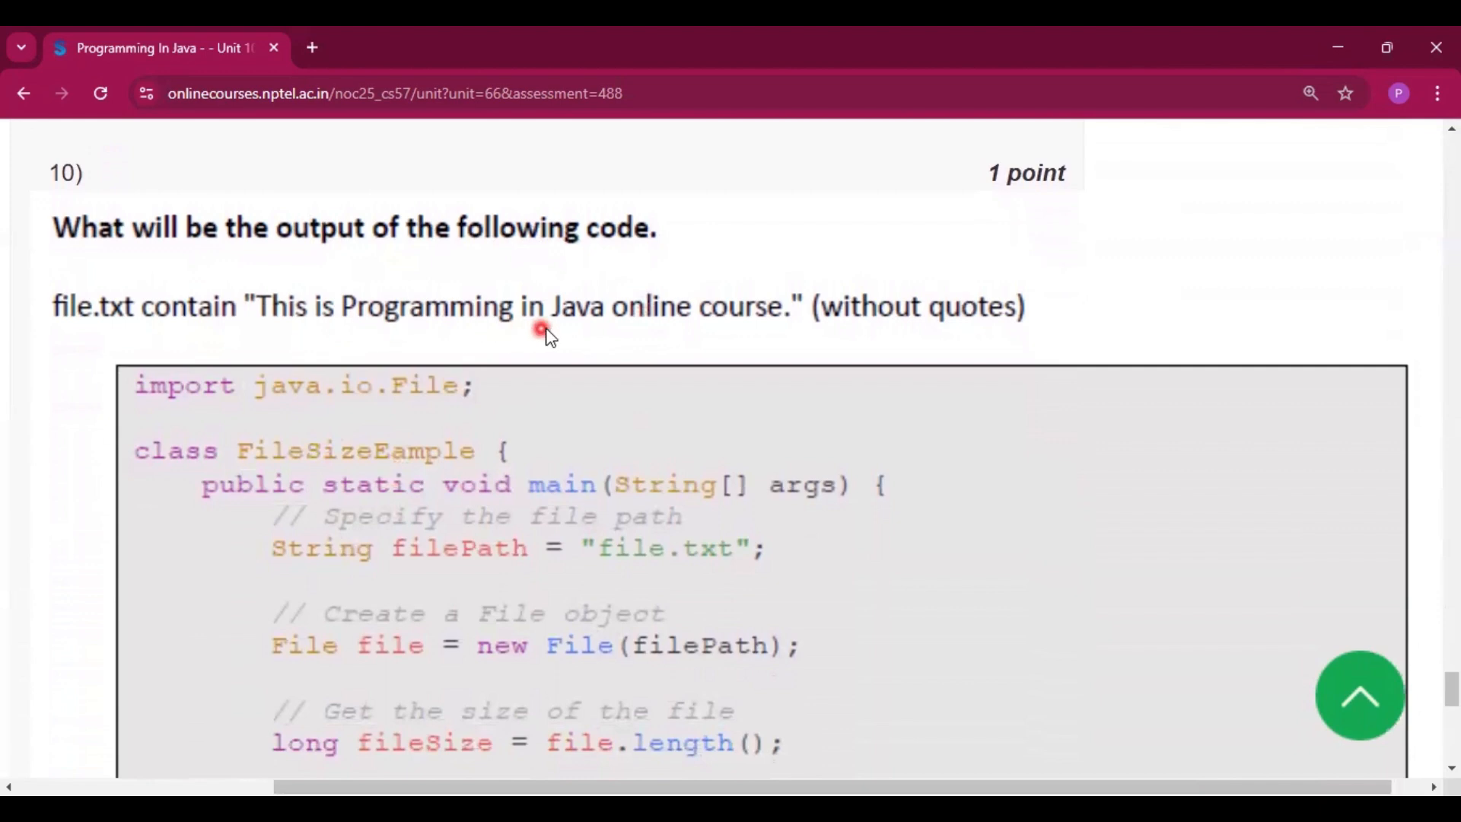
pyautogui.scroll(-3)
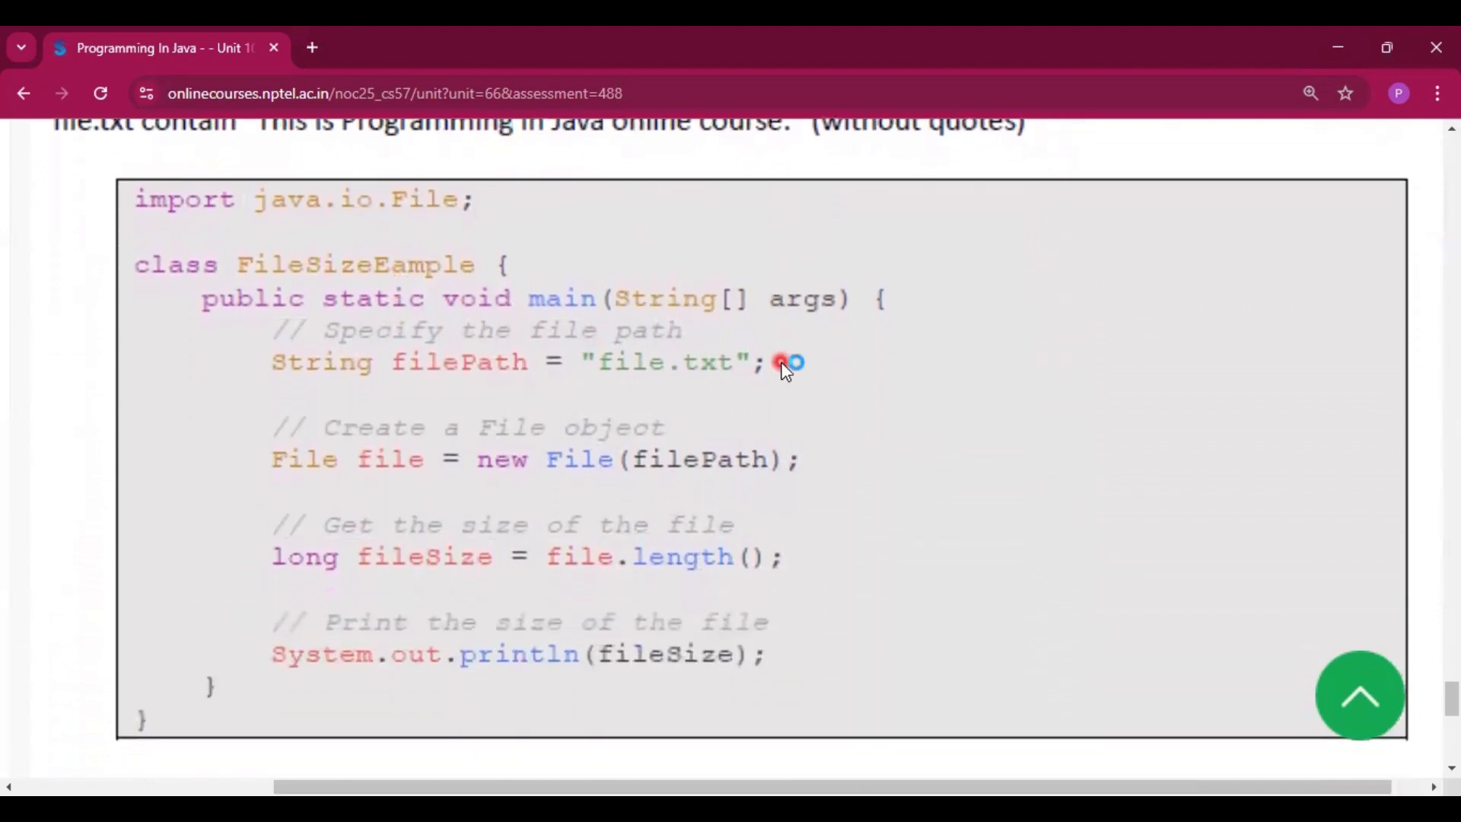
pyautogui.scroll(-3)
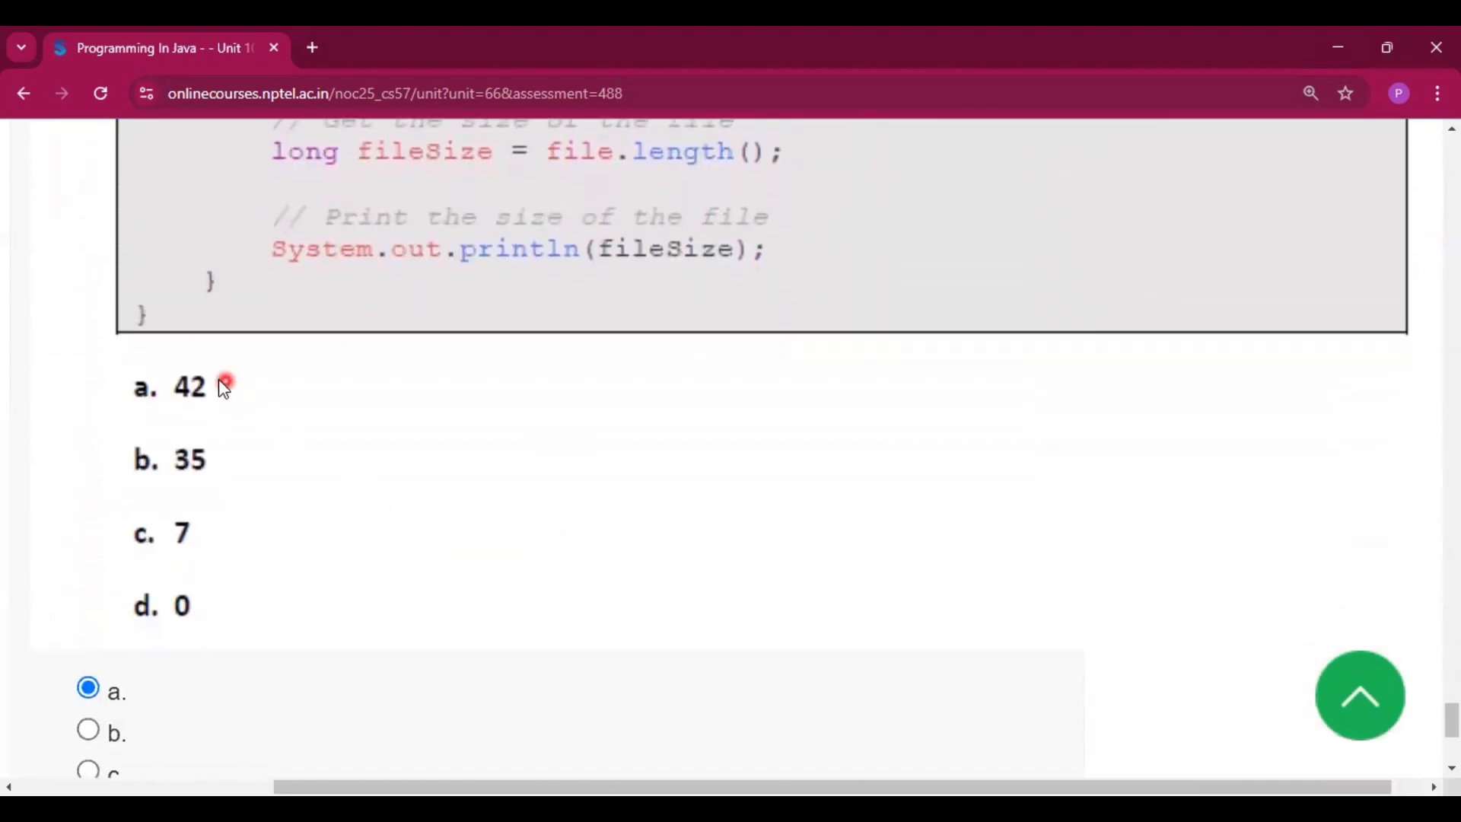
pyautogui.scroll(-3)
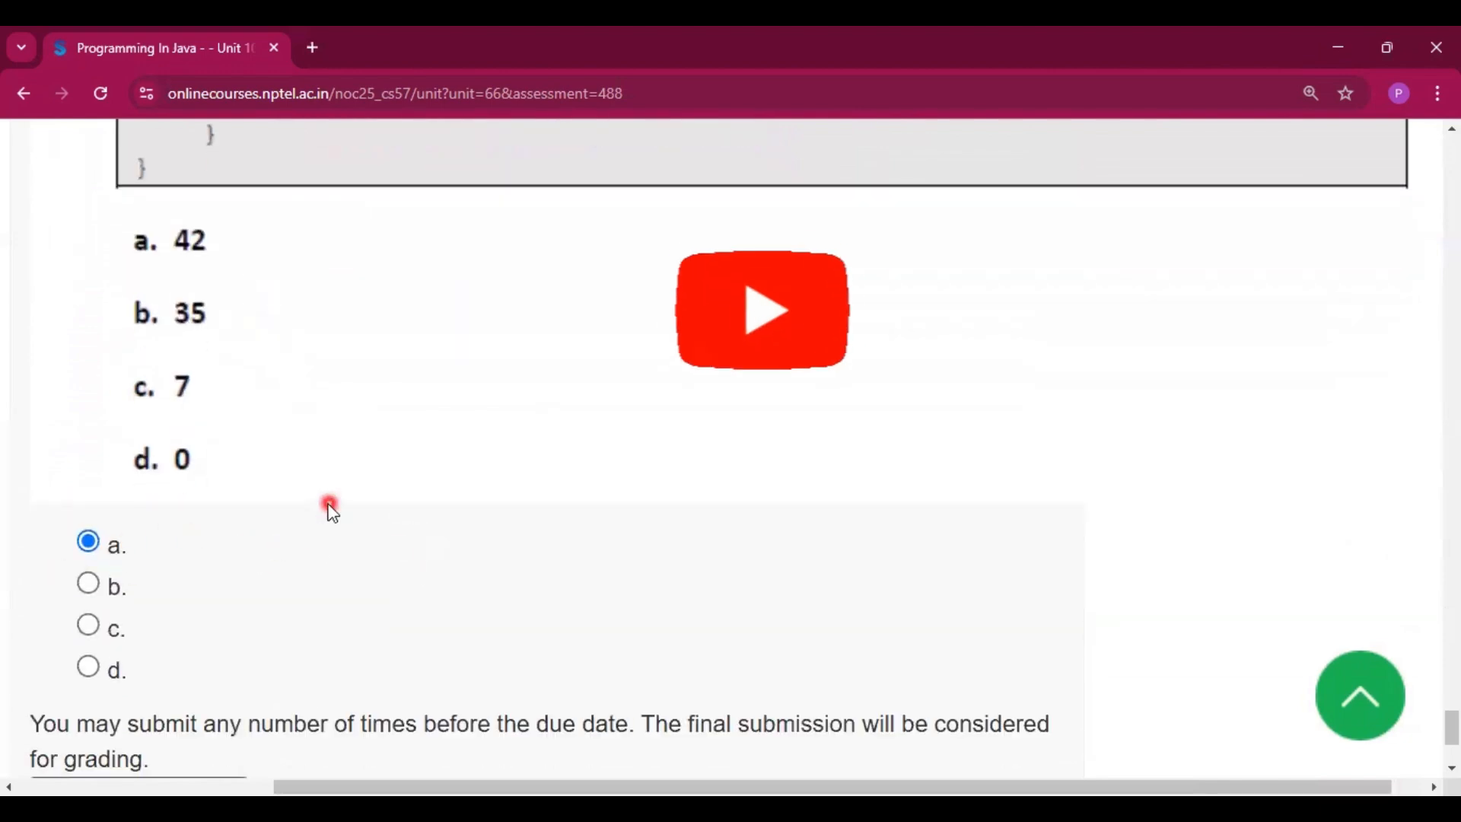